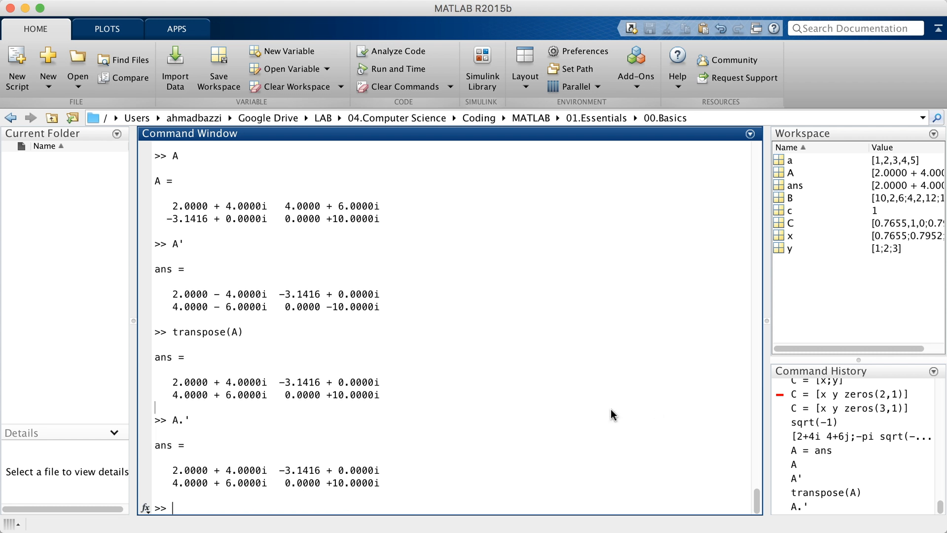
Set a to 1, then 10, and read a(1) and a(end), both returning 10
{"action": "type", "text": "a = 1"}
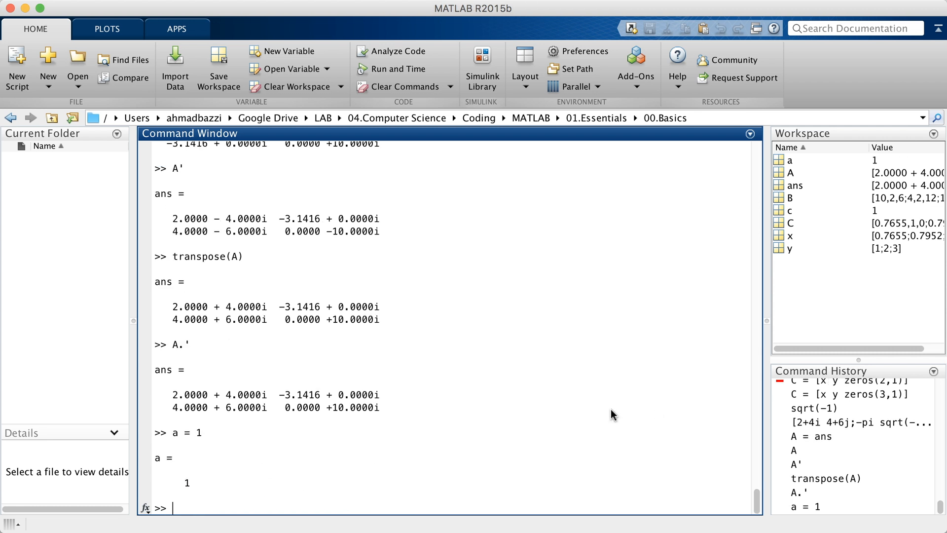
{"action": "type", "text": "a = 10"}
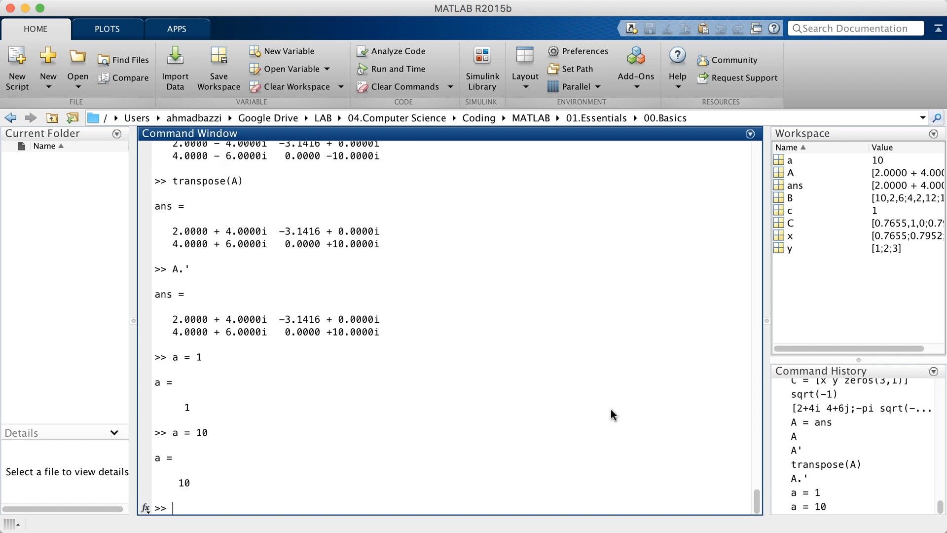
{"action": "type", "text": "a(1)"}
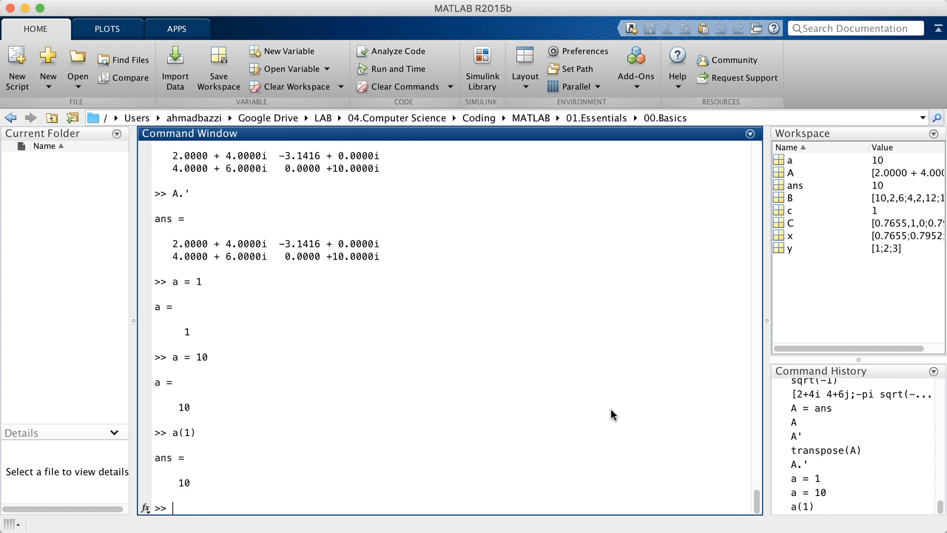
{"action": "type", "text": "a(end)"}
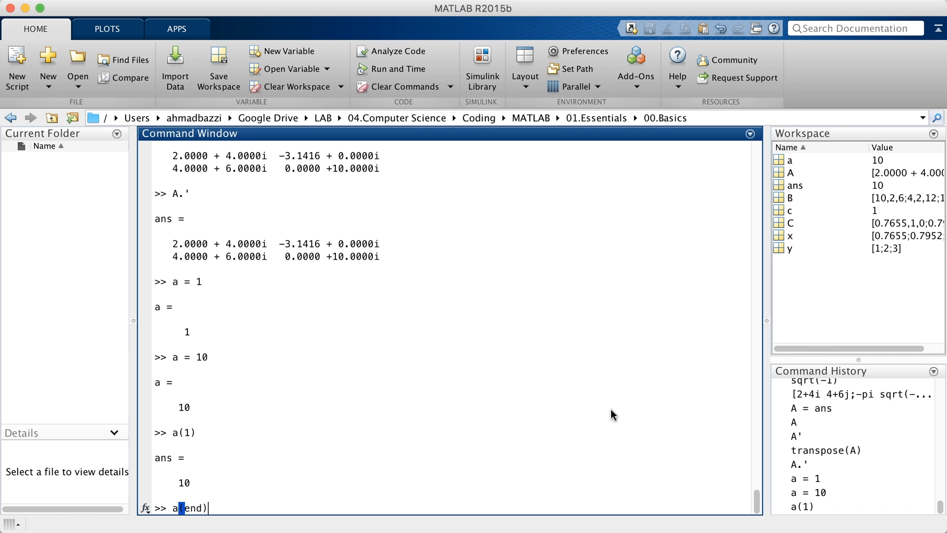
{"action": "key", "text": "enter"}
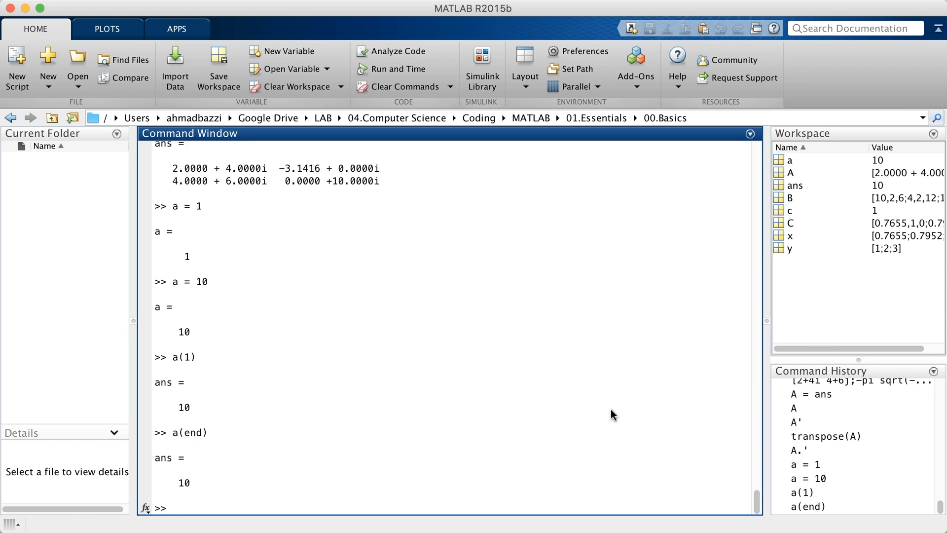
{"action": "type", "text": "a(end)"}
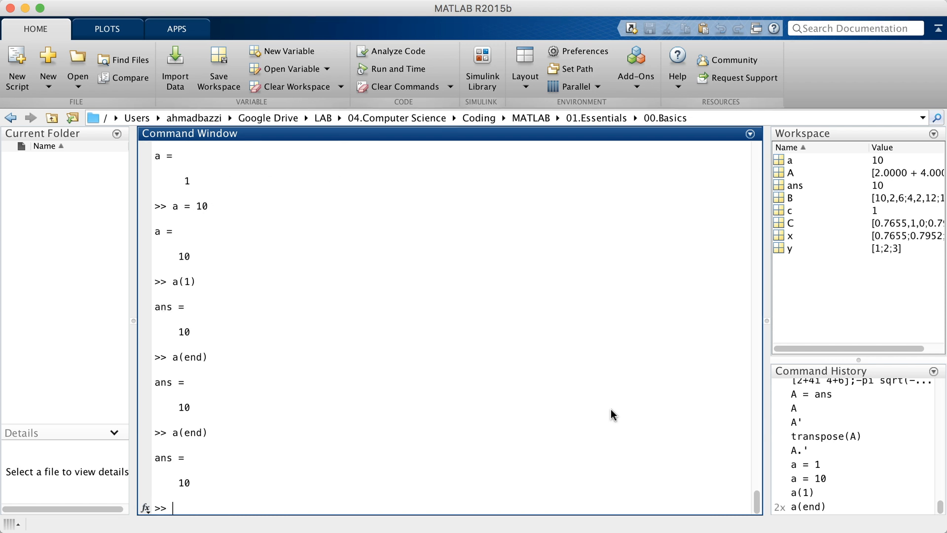
Store the row of numbers 1 to 6 in a
{"action": "type", "text": "a = [1"}
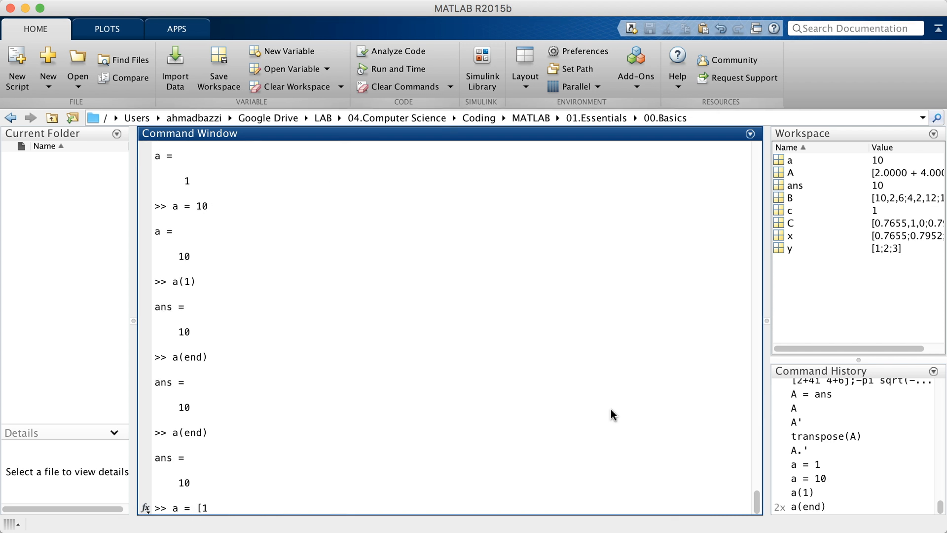
{"action": "type", "text": "2 3 4 5 6"}
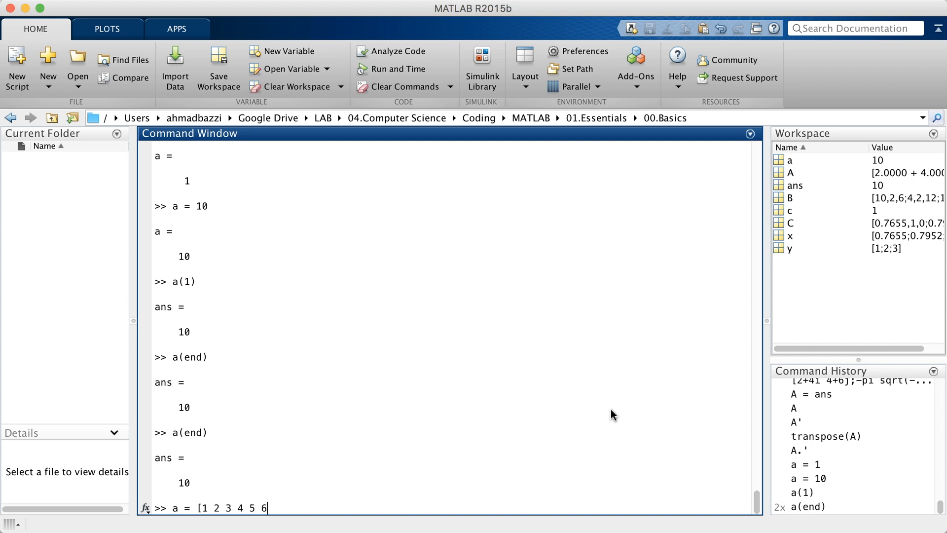
{"action": "key", "text": "enter"}
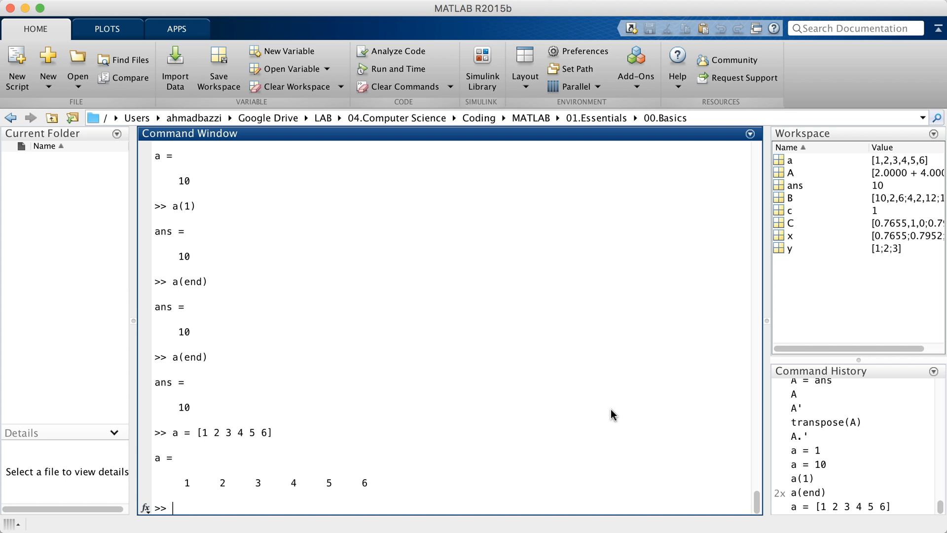
Make a a column of five random values with 10*rand(5,1), then edit it to round values
{"action": "type", "text": "a"}
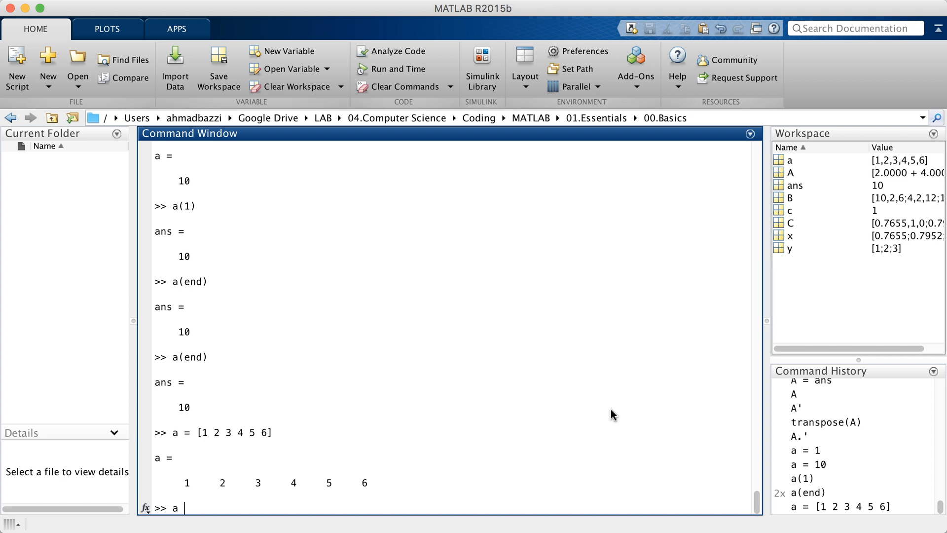
{"action": "type", "text": "["}
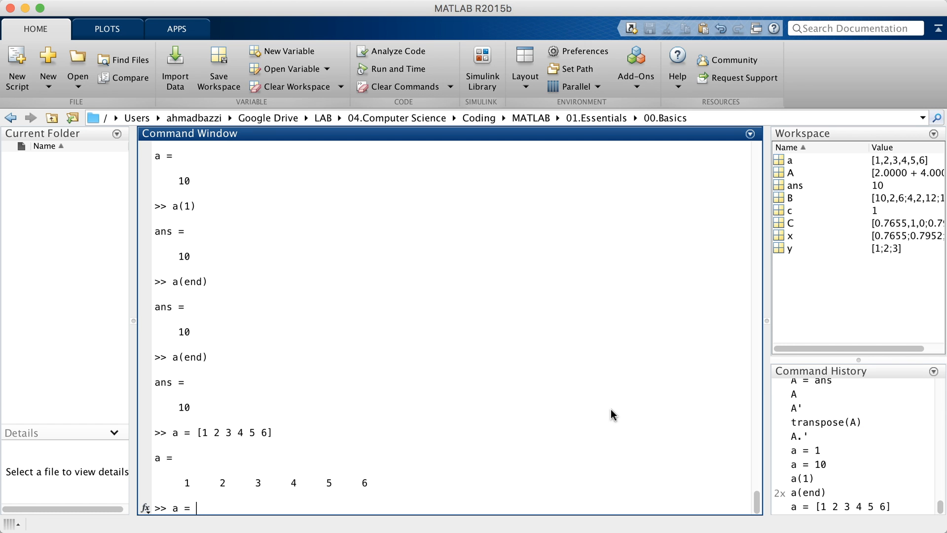
{"action": "type", "text": "10*ran"}
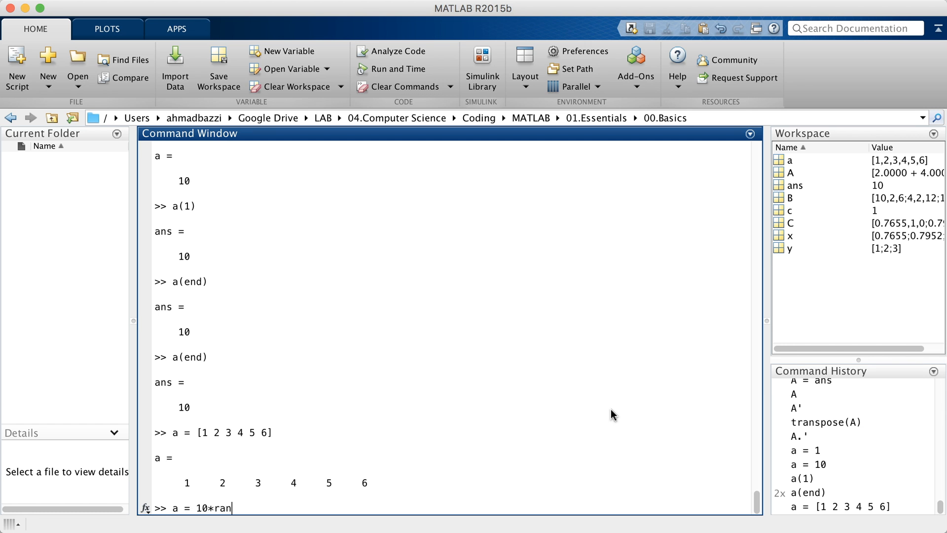
{"action": "type", "text": "d("}
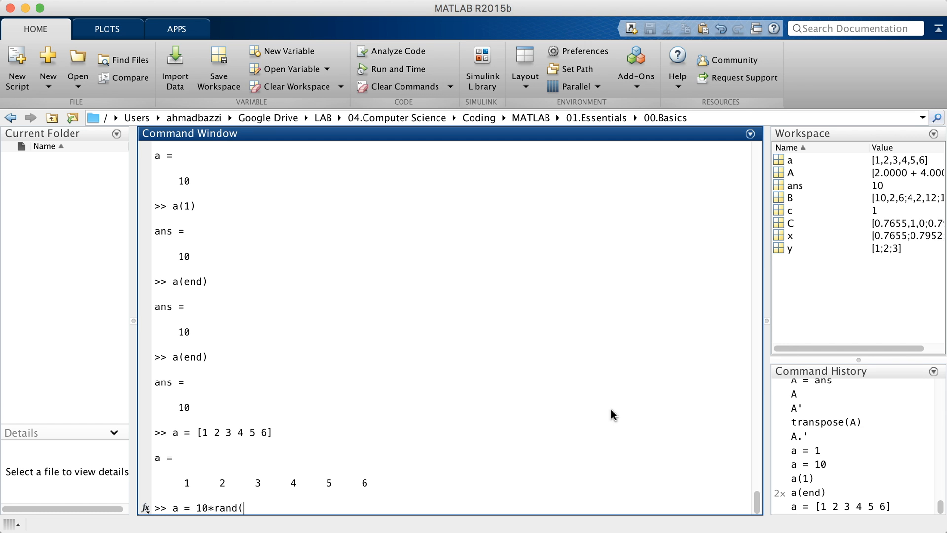
{"action": "type", "text": "5,1)"}
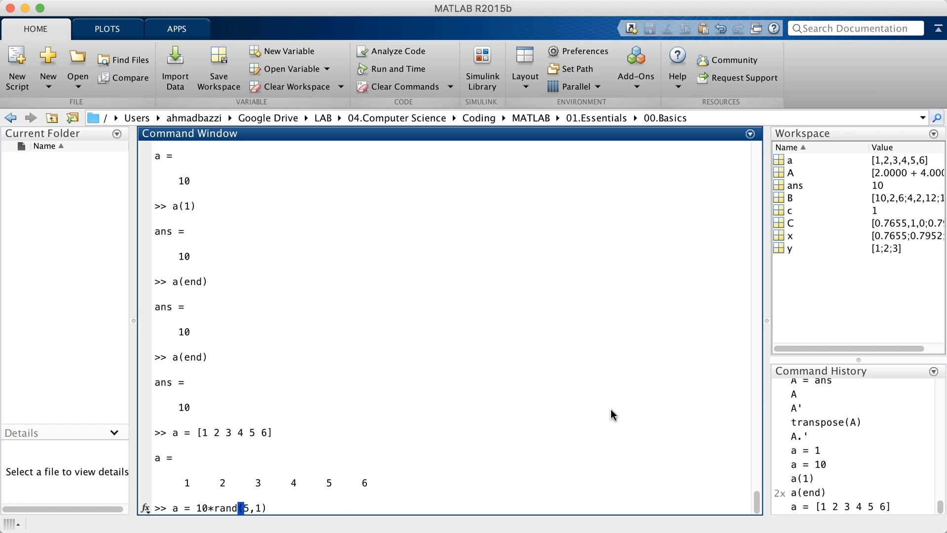
{"action": "key", "text": "enter"}
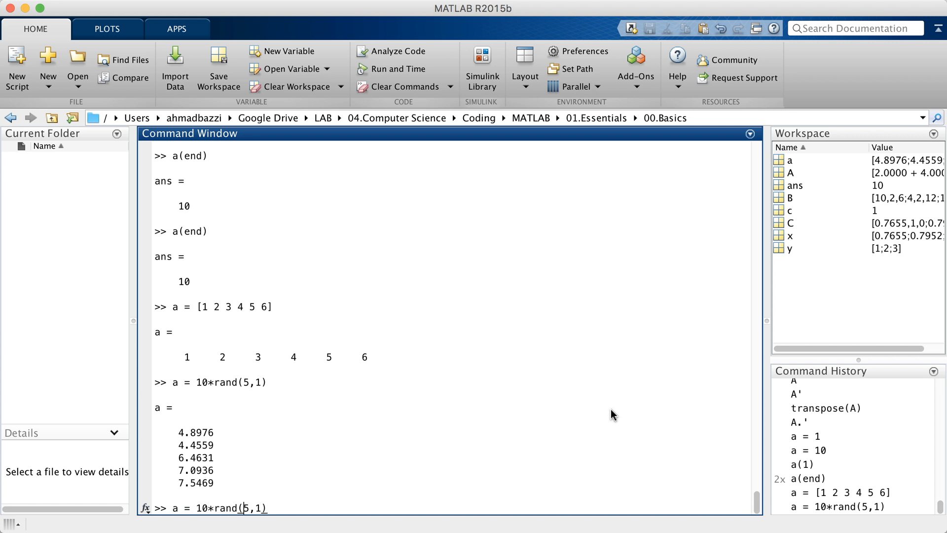
{"action": "left_click", "coordinate": [246, 508]}
{"action": "type", "text": "a"}
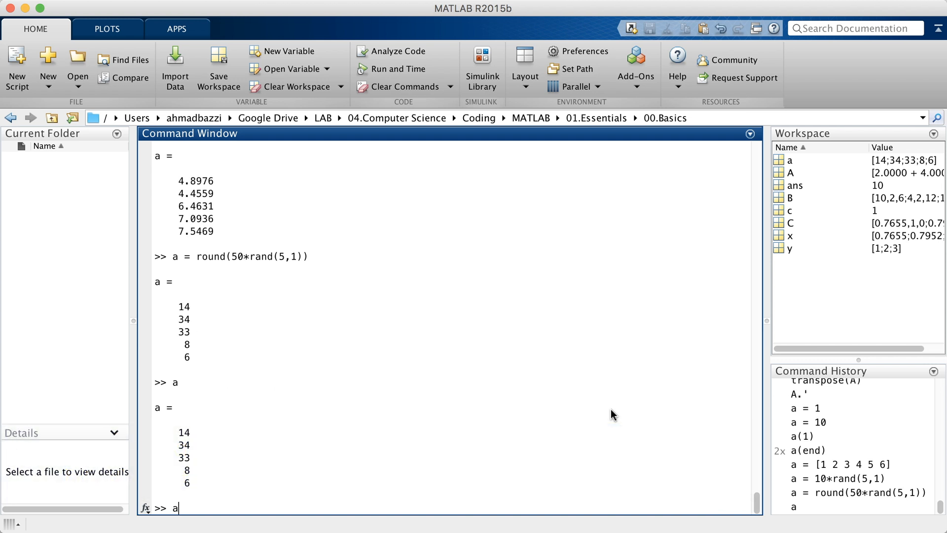
Read a(4) and a(4,1), both returning 8, and trigger the a(1,4) index error
{"action": "type", "text": "(4)"}
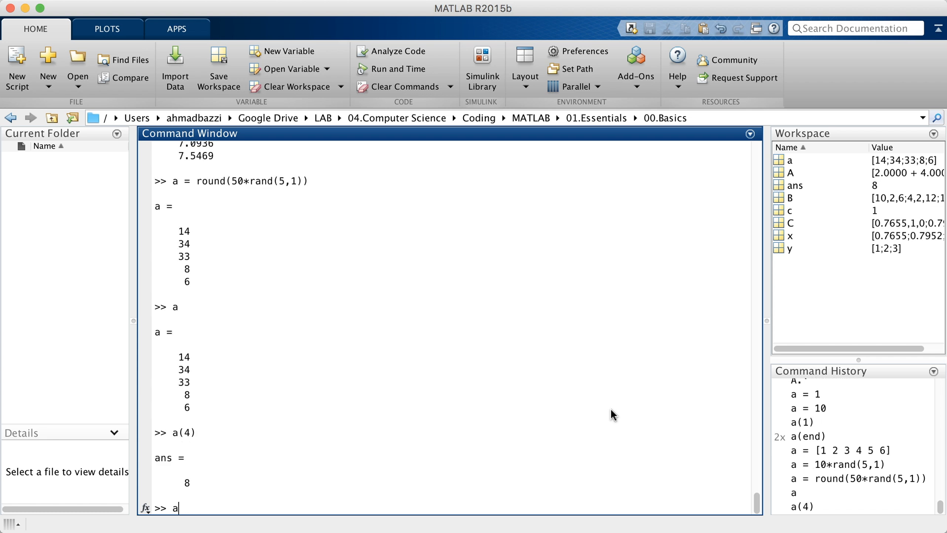
{"action": "type", "text": "("}
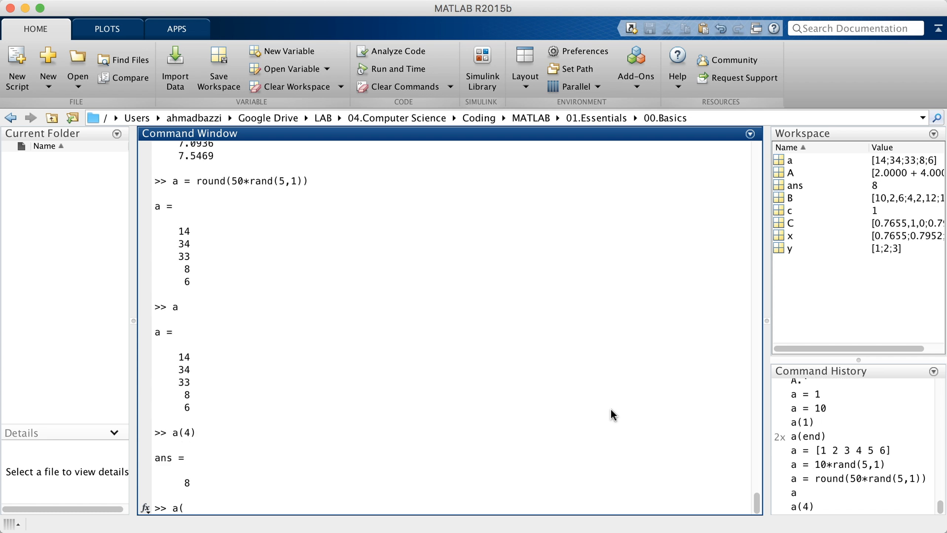
{"action": "type", "text": "5,"}
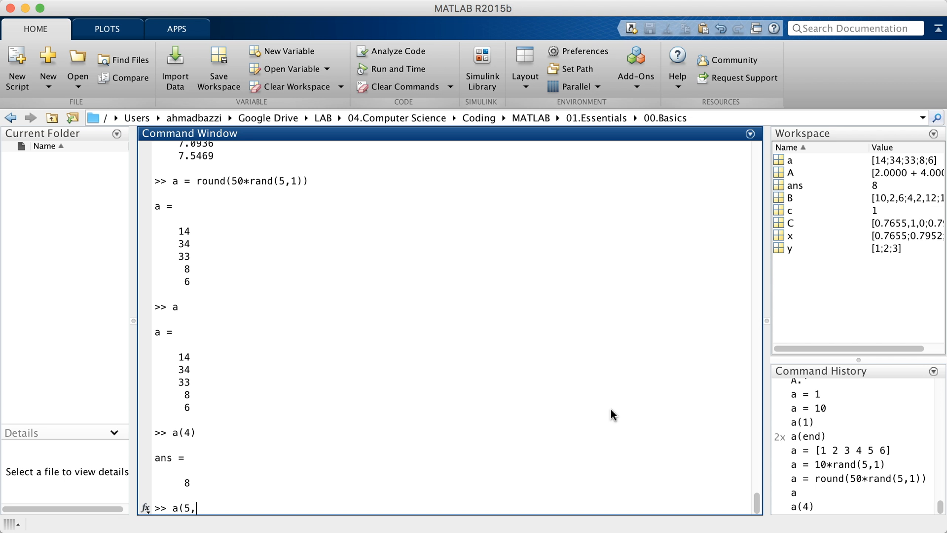
{"action": "type", "text": "(4,1)"}
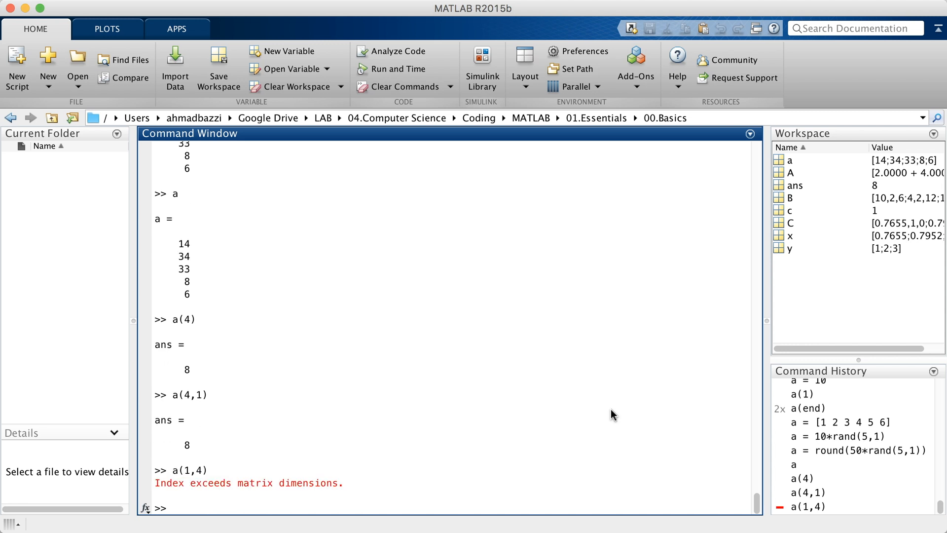
{"action": "type", "text": "a"}
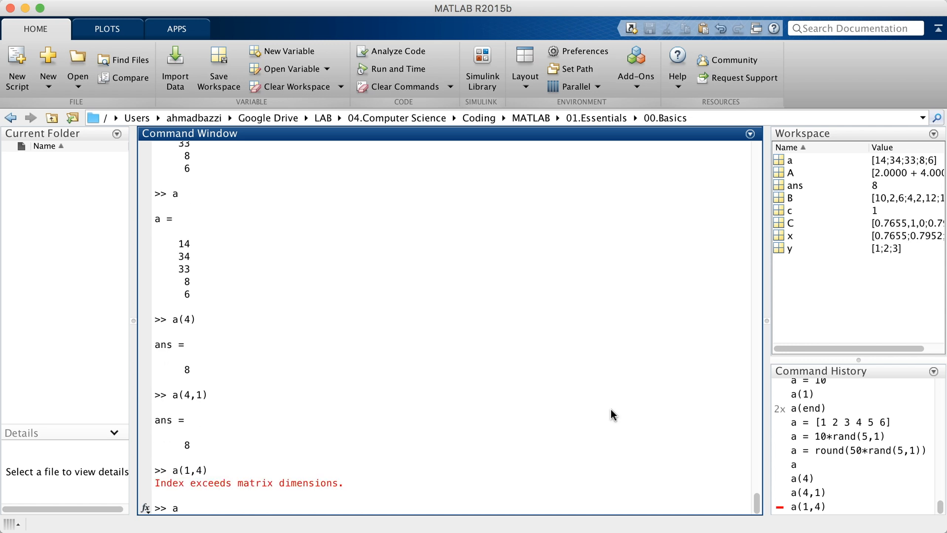
{"action": "mouse_move", "coordinate": [509, 346]}
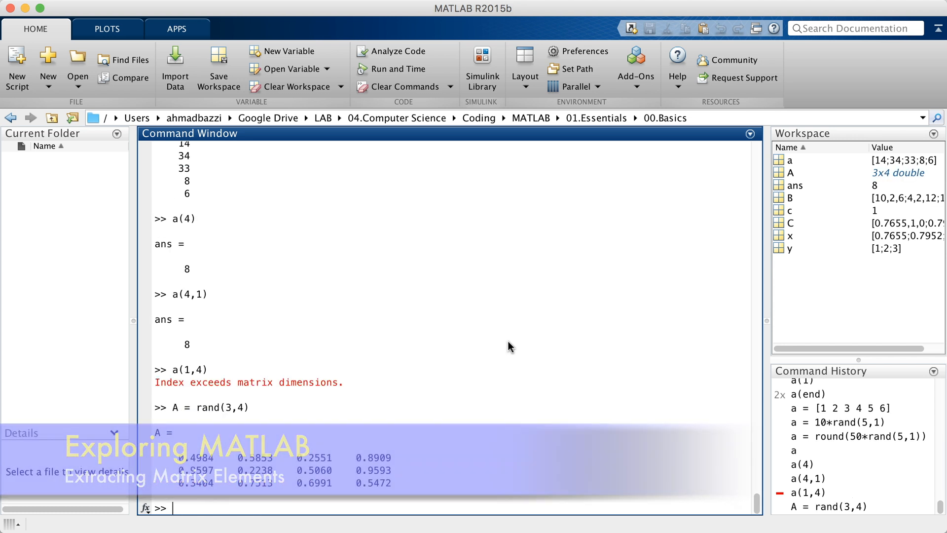
Read A(1,4) as 0.8909 and A(2,4) as 0.9593
{"action": "type", "text": "A(1,4)"}
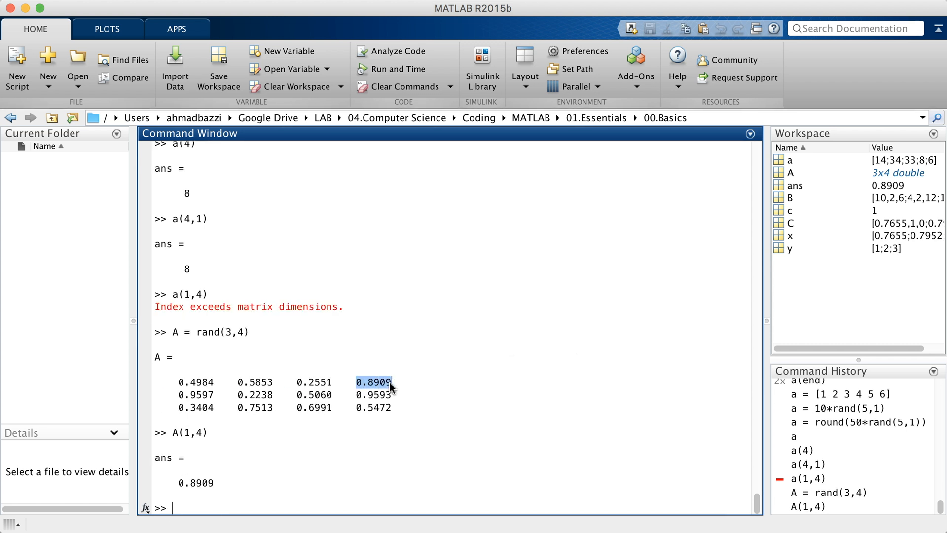
{"action": "type", "text": "A("}
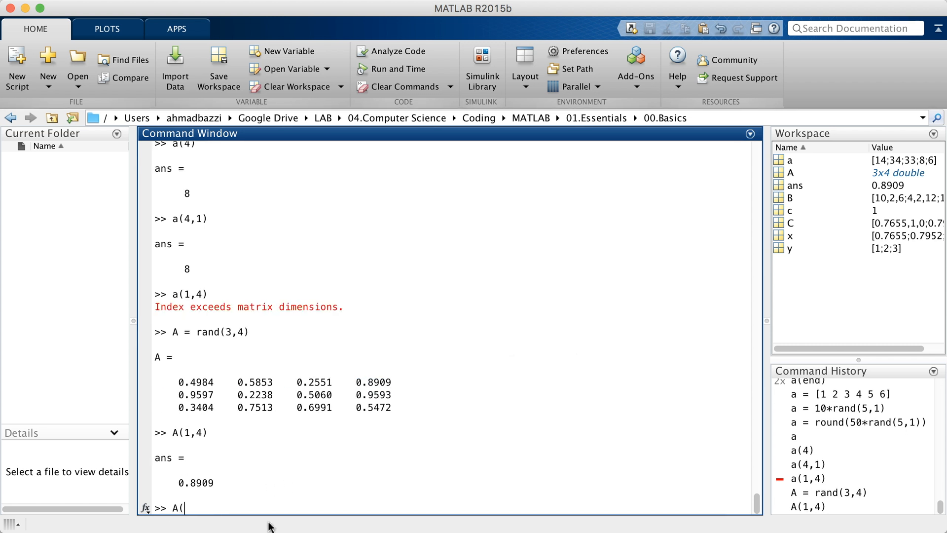
{"action": "type", "text": "2,"}
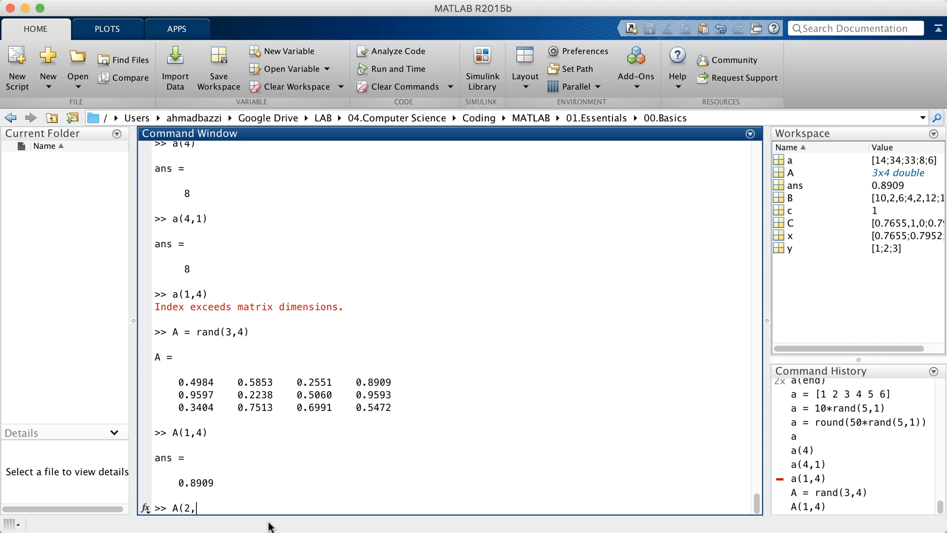
{"action": "type", "text": "4"}
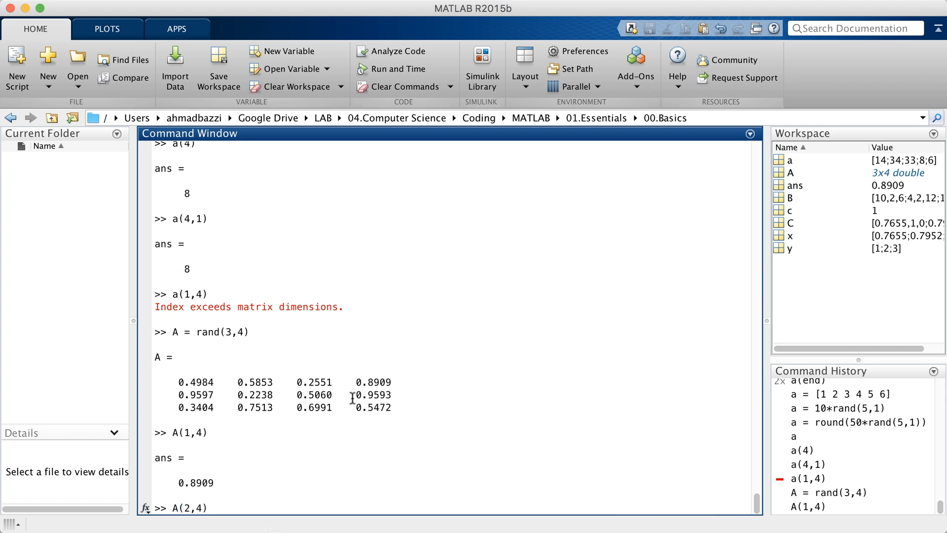
{"action": "double_click", "coordinate": [373, 395]}
{"action": "type", "text": "A(:"}
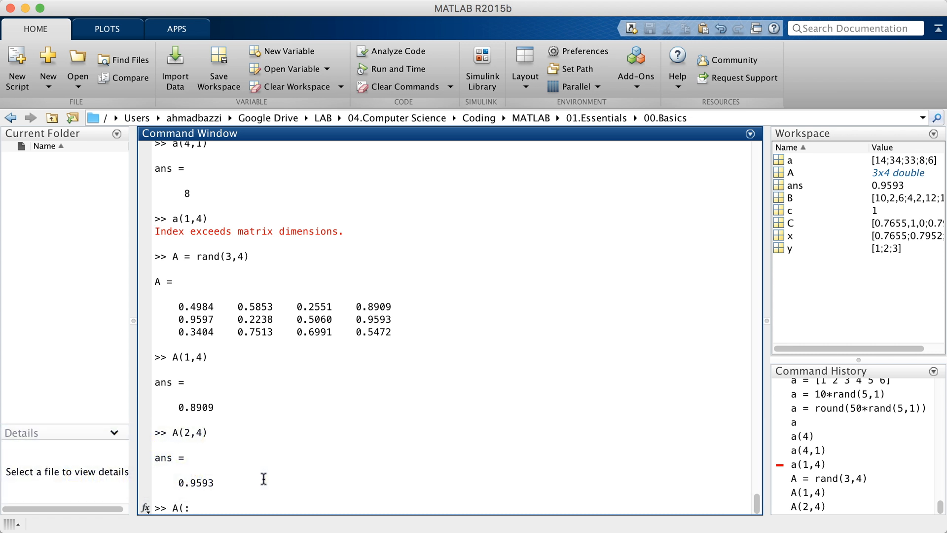
Extract column 2 of A (0.5853, 0.2238, 0.7513) with A(:,2), then row 2 with A(2,:)
{"action": "type", "text": ",2)"}
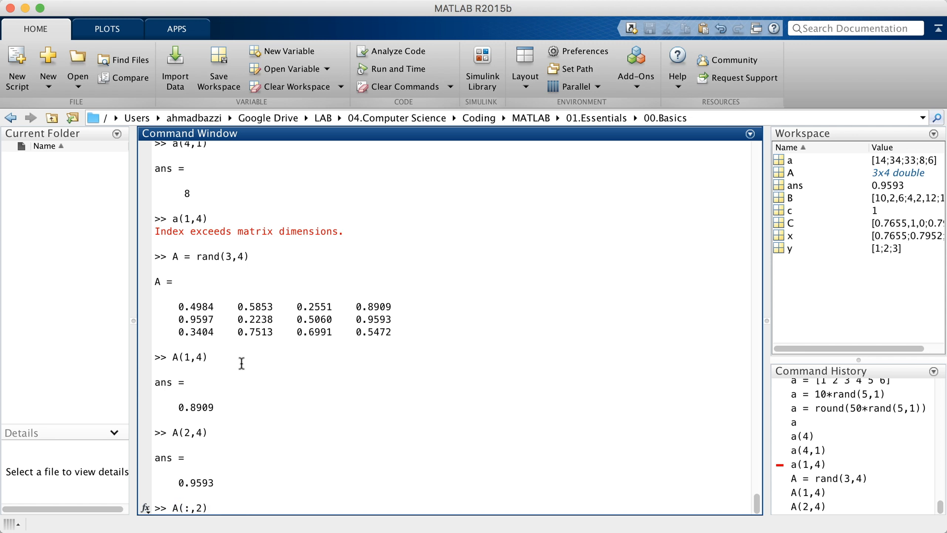
{"action": "key", "text": "enter"}
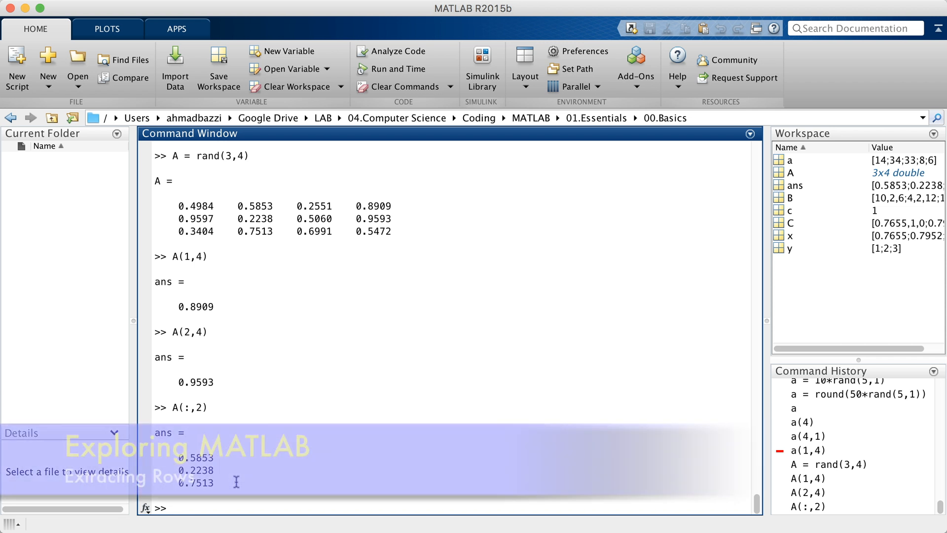
{"action": "type", "text": "A(2,"}
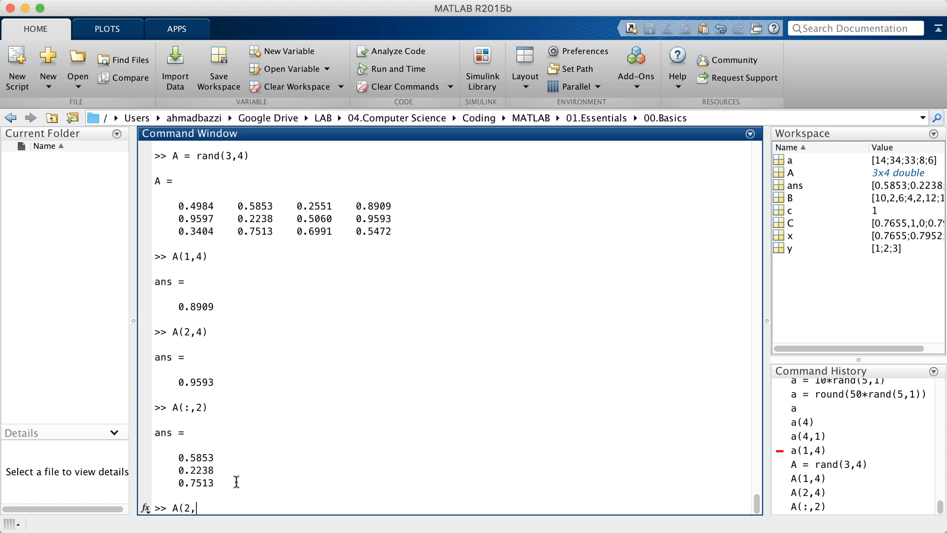
{"action": "type", "text": ":)"}
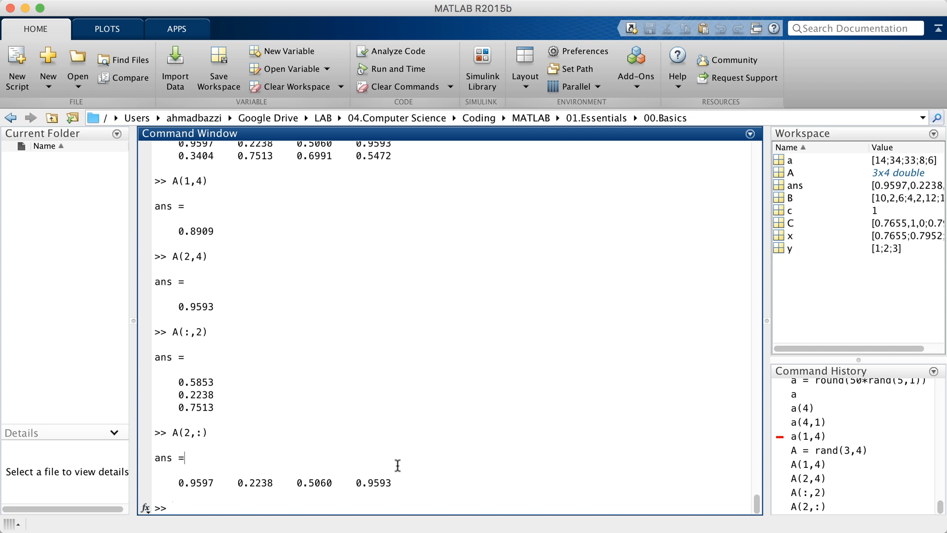
Display A and report size(A) as 3 by 4
{"action": "type", "text": "A"}
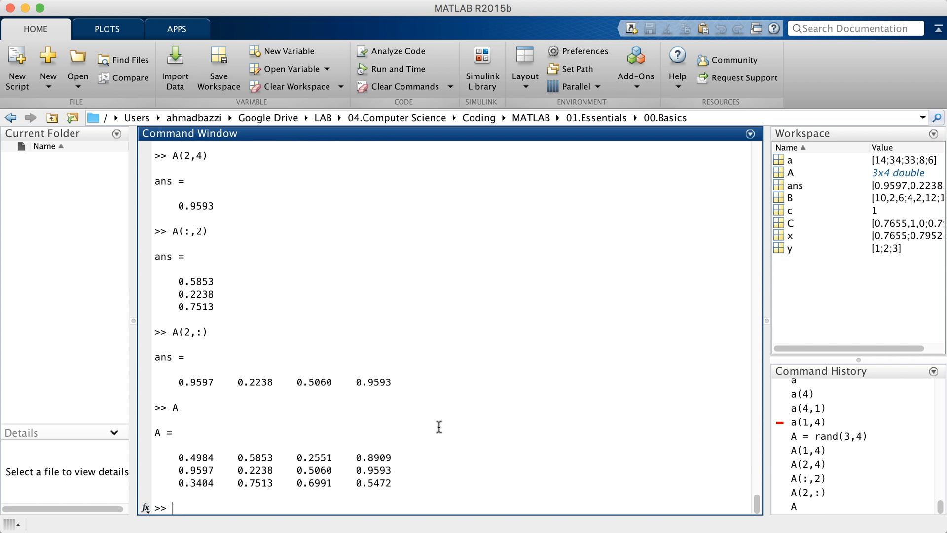
{"action": "type", "text": "A(:,"}
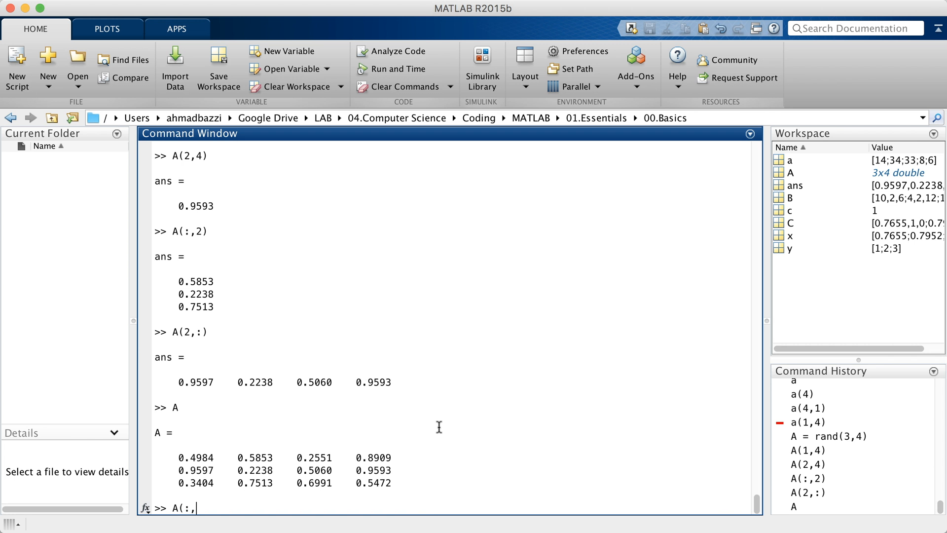
{"action": "type", "text": "s"}
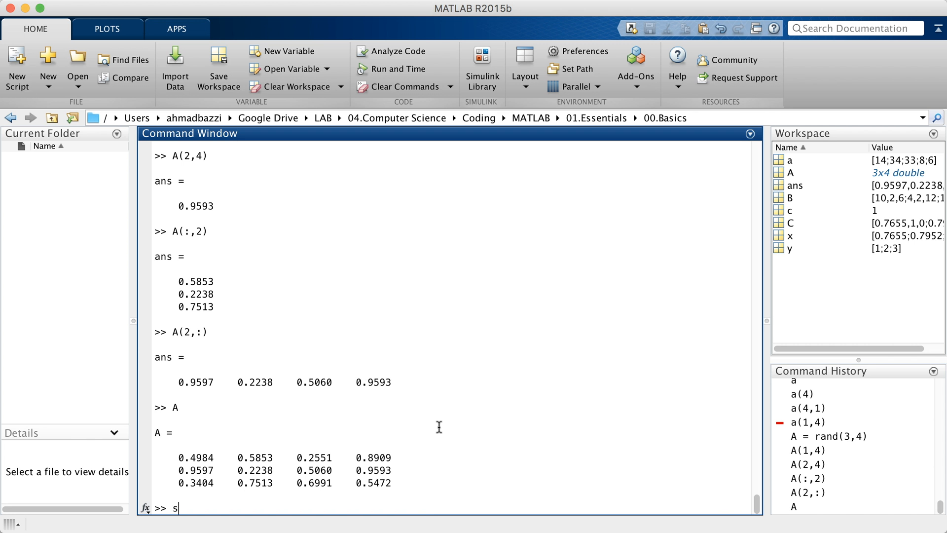
{"action": "type", "text": "ize(A)"}
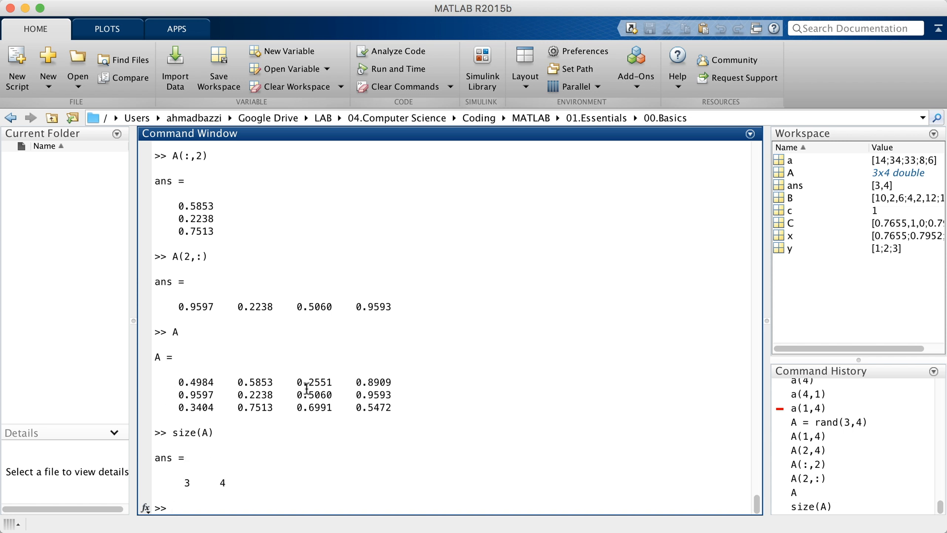
{"action": "mouse_move", "coordinate": [279, 463]}
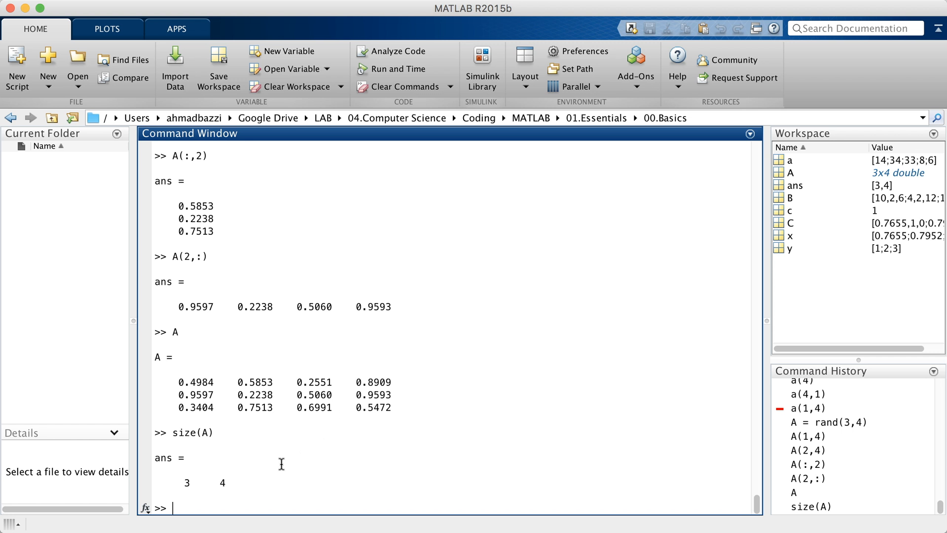
{"action": "mouse_move", "coordinate": [228, 495]}
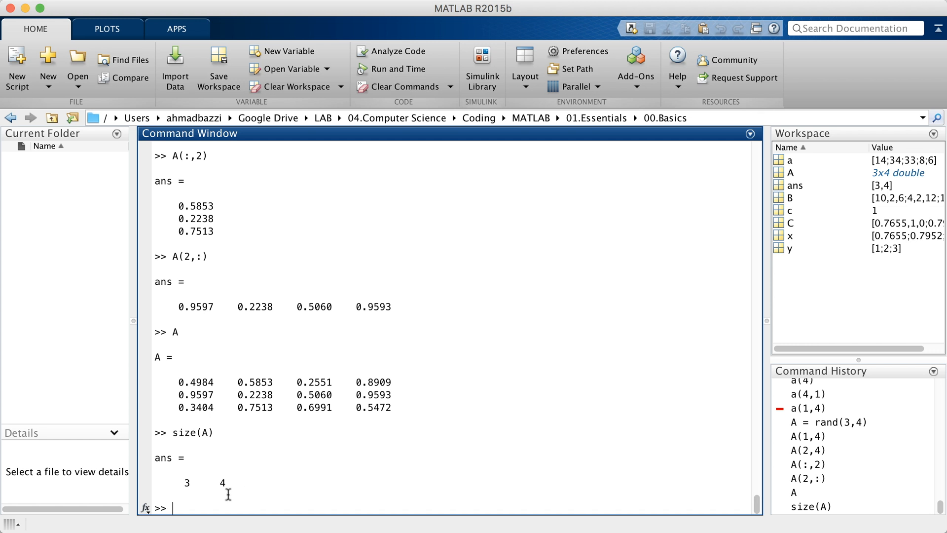
Extract A's last column with A(:,end) and its last row with A(end,:)
{"action": "type", "text": "A"}
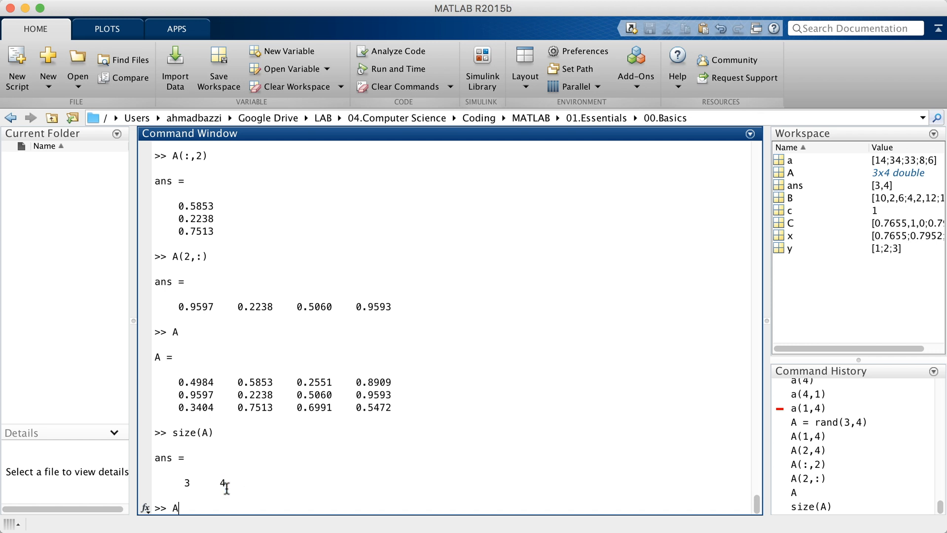
{"action": "type", "text": "(:."}
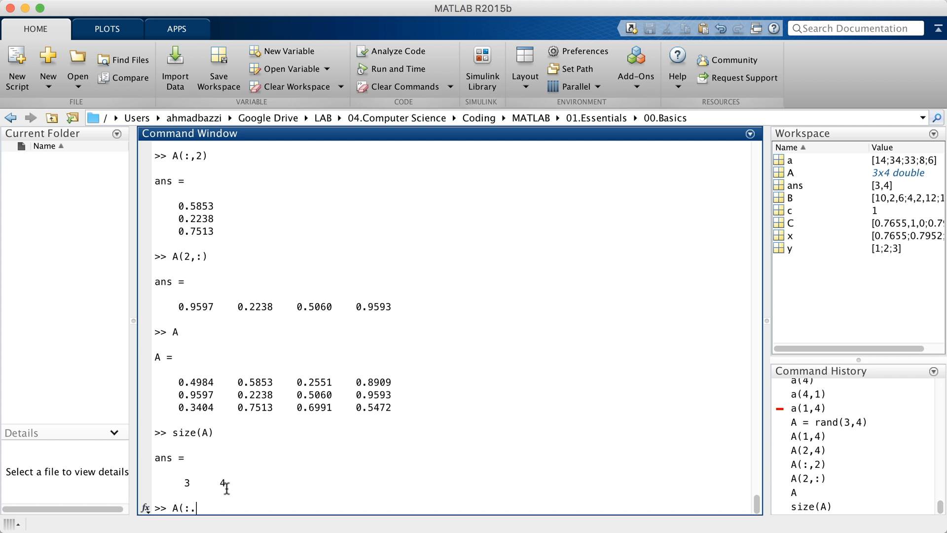
{"action": "type", "text": ",end)"}
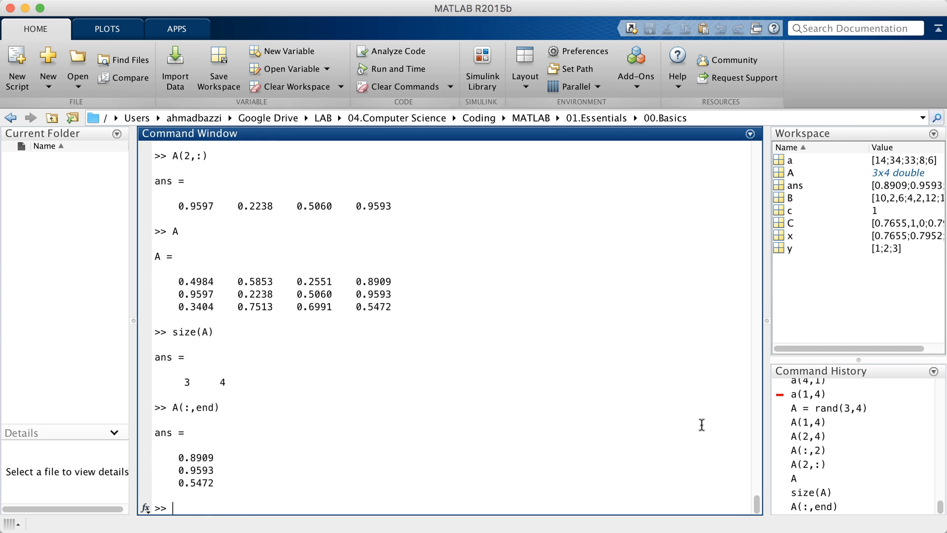
{"action": "type", "text": "A(end,:"}
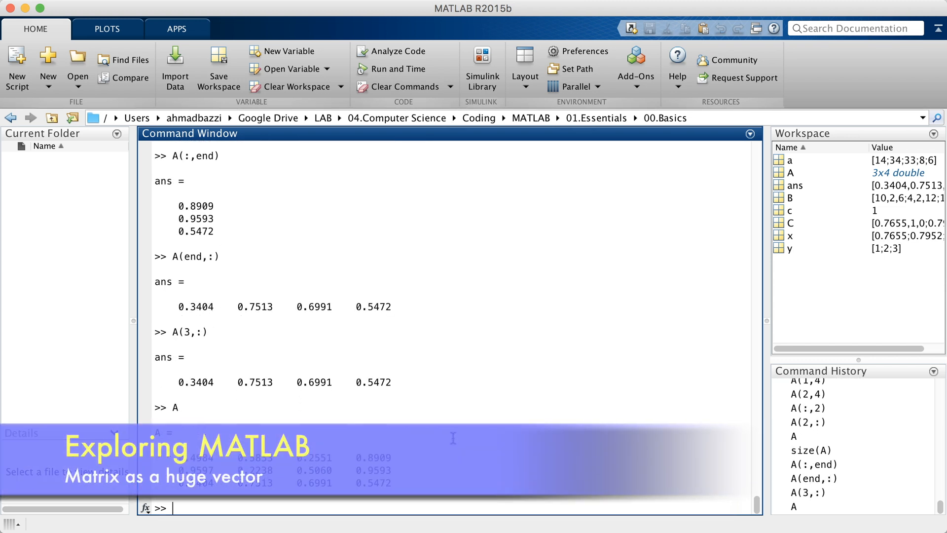
Show A(4) returns 0.5853 and A(3*4) returns the last element 0.5472
{"action": "type", "text": "A(4"}
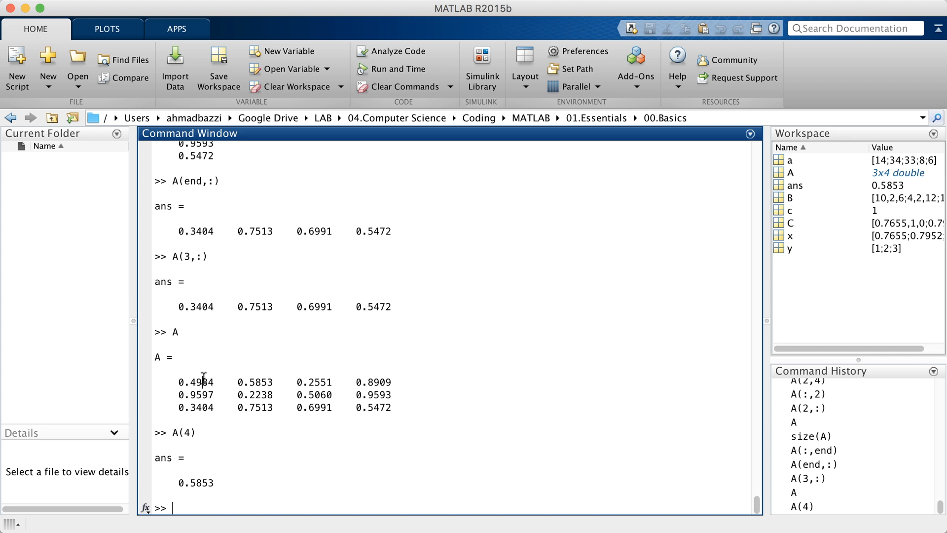
{"action": "double_click", "coordinate": [196, 407]}
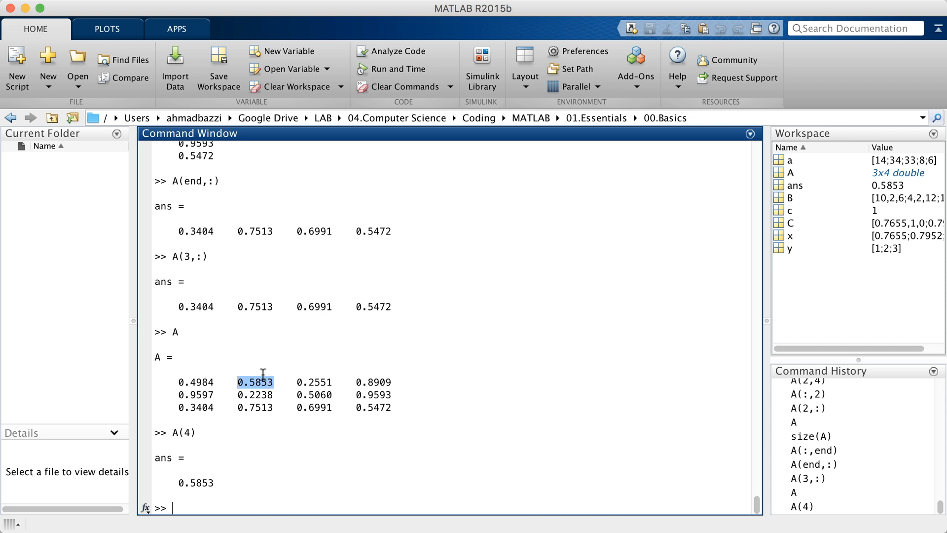
{"action": "mouse_move", "coordinate": [228, 480]}
{"action": "type", "text": "A("}
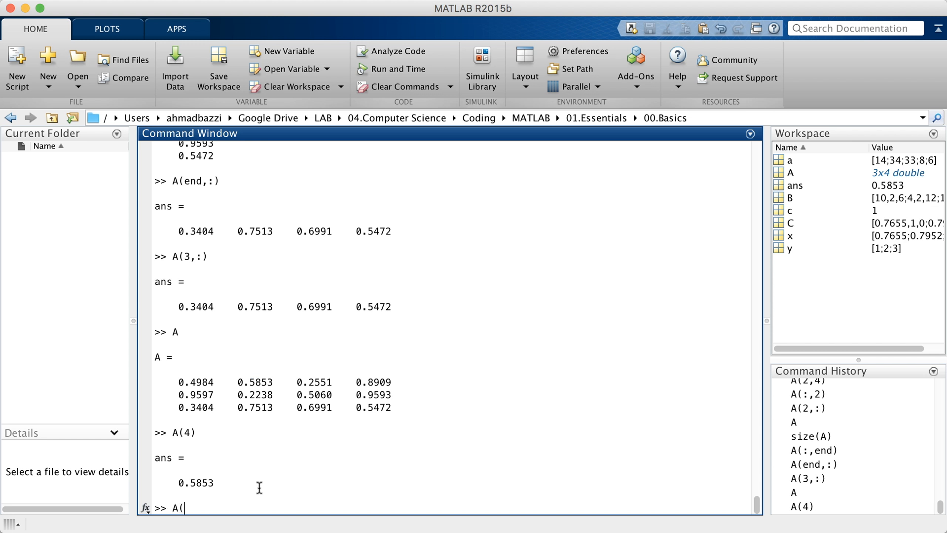
{"action": "type", "text": "3*4)"}
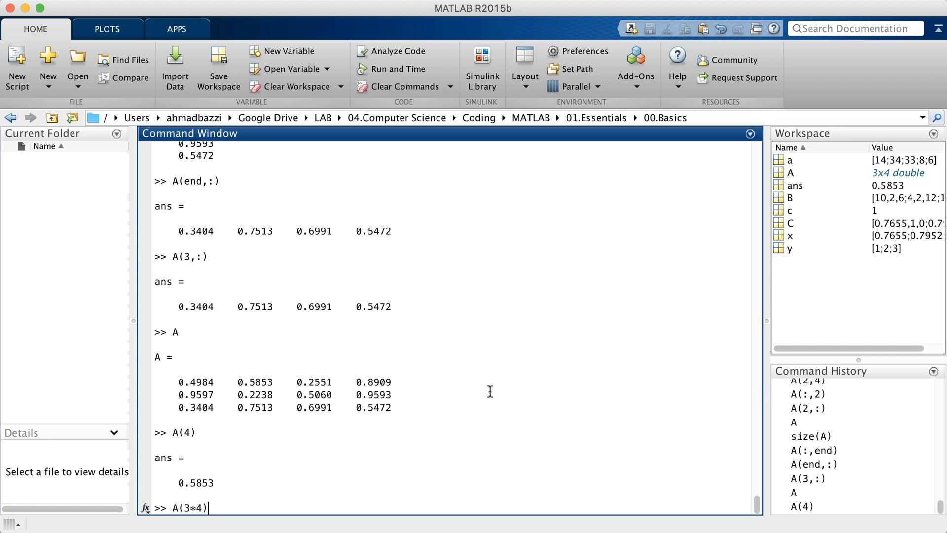
{"action": "double_click", "coordinate": [373, 407]}
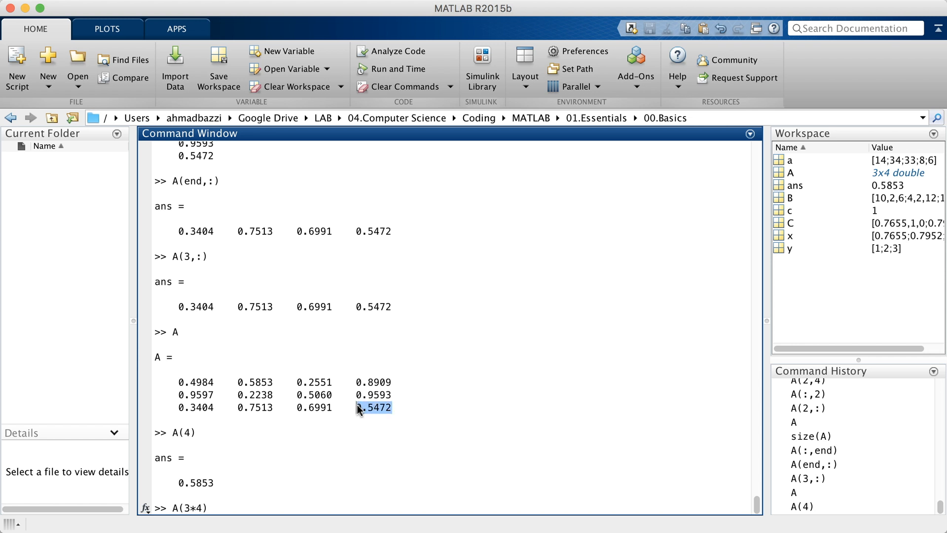
{"action": "key", "text": "enter"}
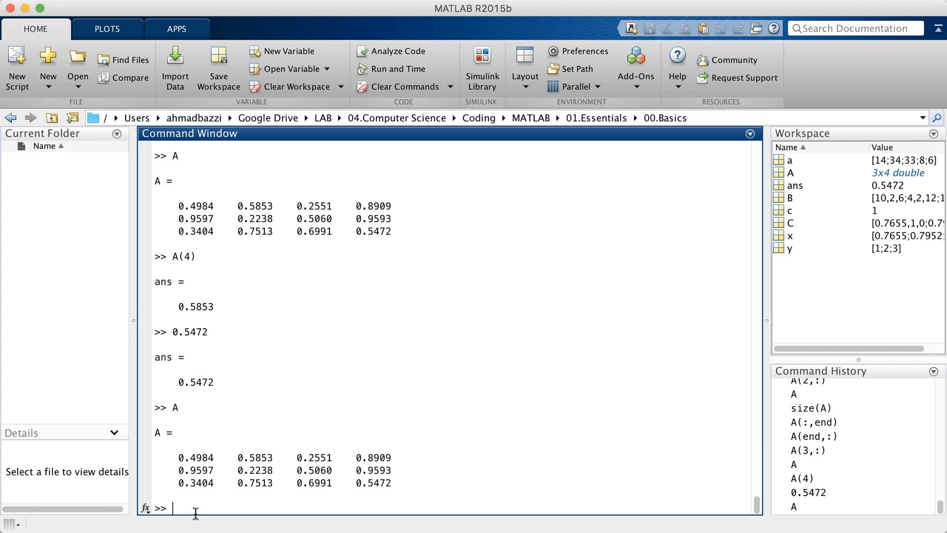
Get a's second and third elements (34, 33) with a(2:3)
{"action": "type", "text": "a"}
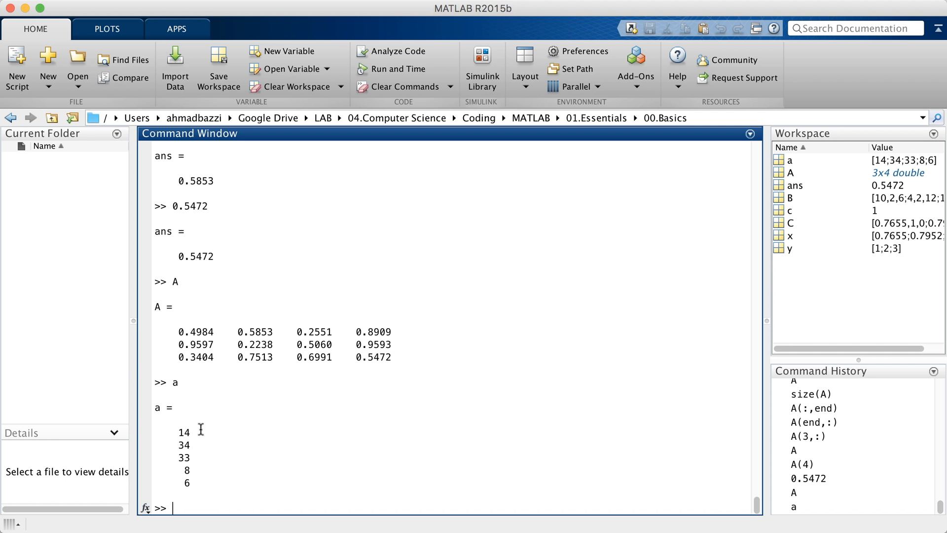
{"action": "mouse_move", "coordinate": [204, 443]}
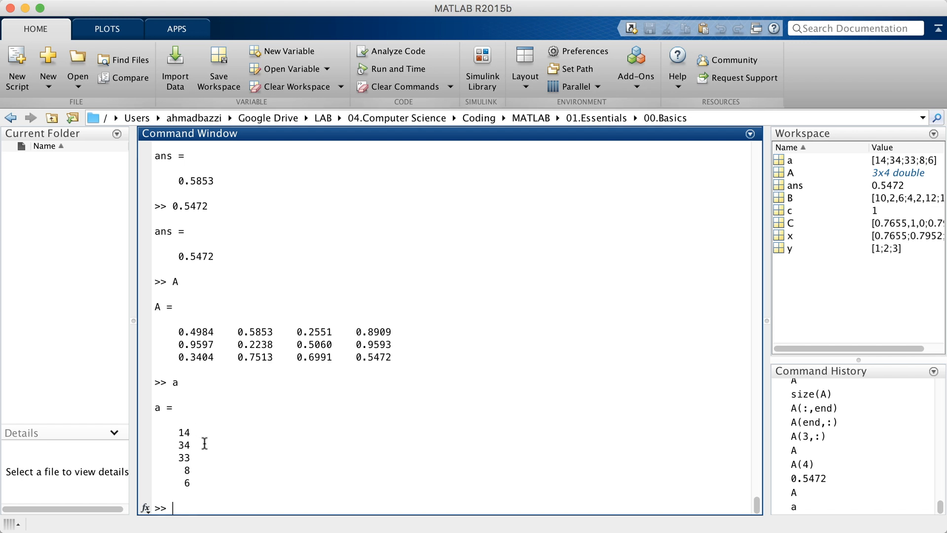
{"action": "type", "text": "a(2)"}
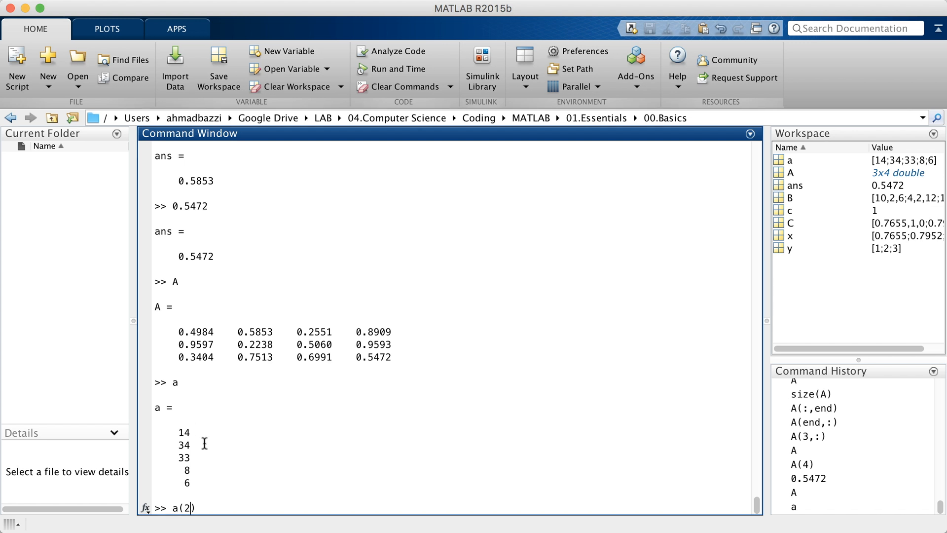
{"action": "type", "text": ":3"}
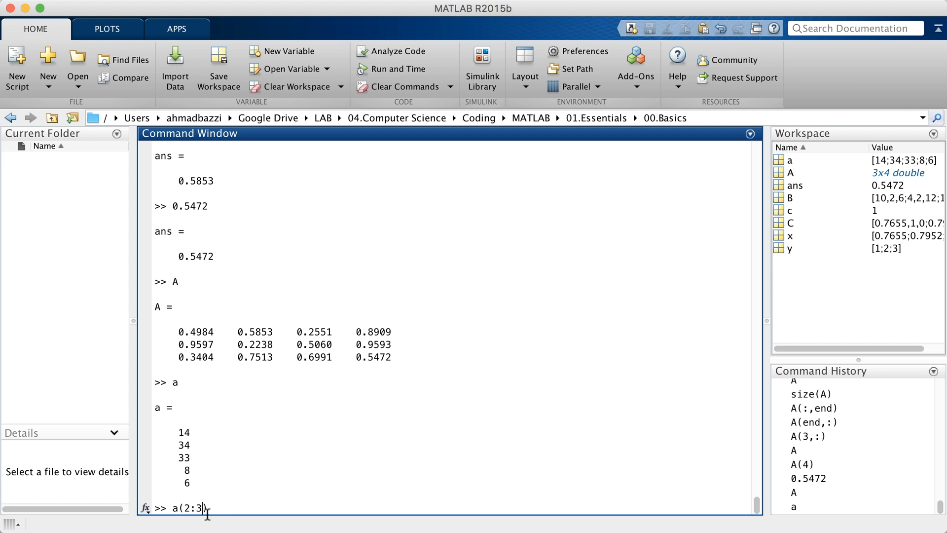
{"action": "key", "text": "Return"}
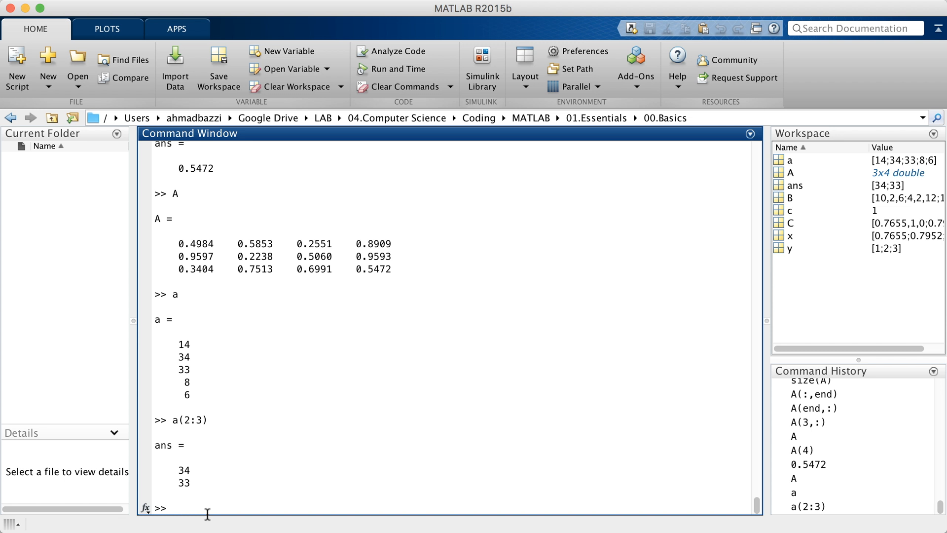
Generate the ranges 1:10 and 1:2:10 (1 3 5 7 9), then enter a([2 3])
{"action": "type", "text": "1"}
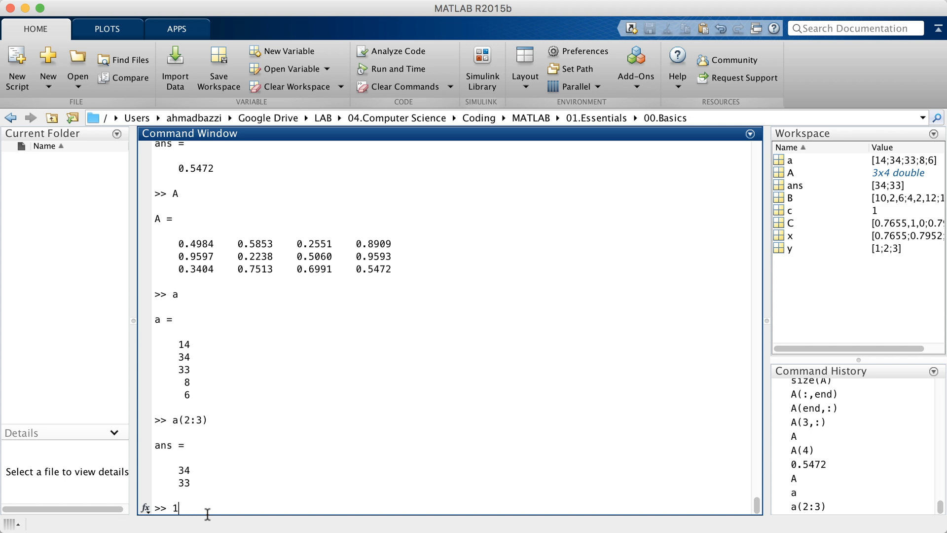
{"action": "type", "text": ":10"}
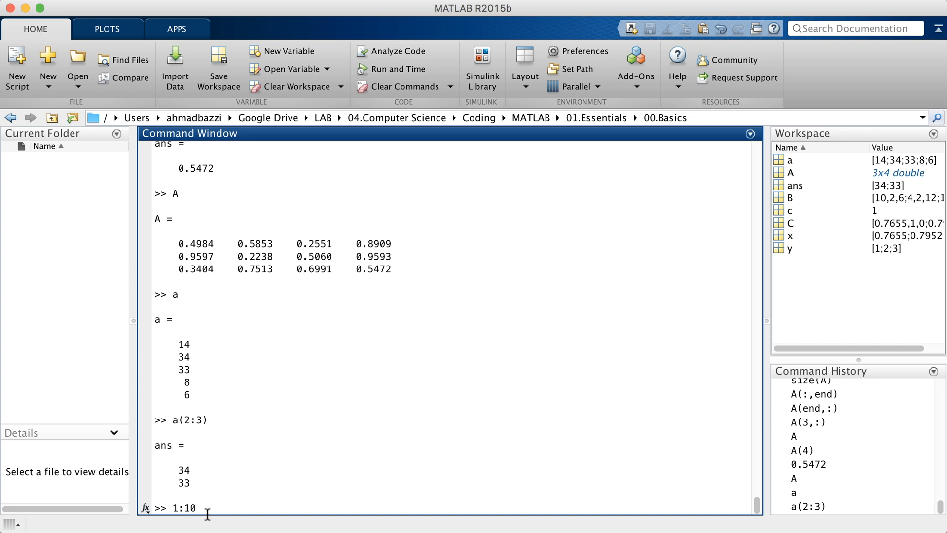
{"action": "key", "text": "enter"}
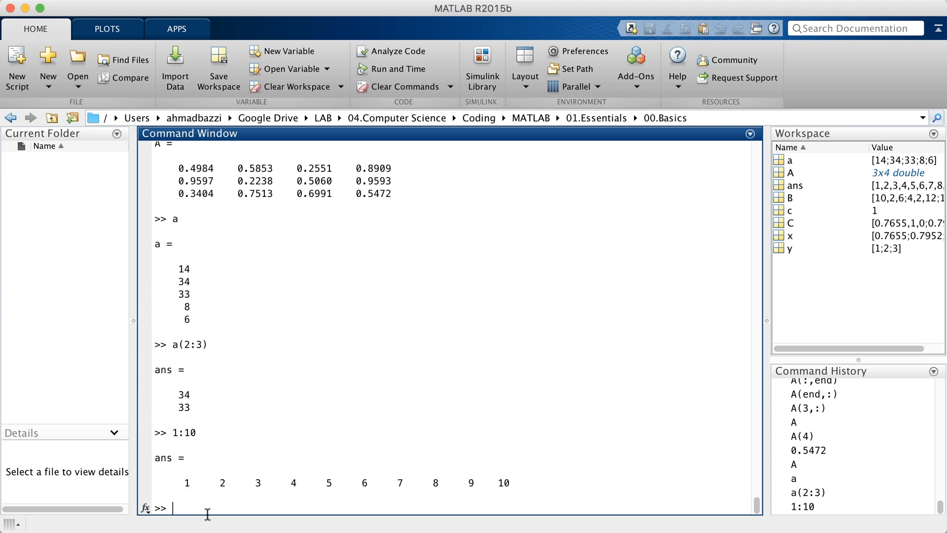
{"action": "mouse_move", "coordinate": [627, 498]}
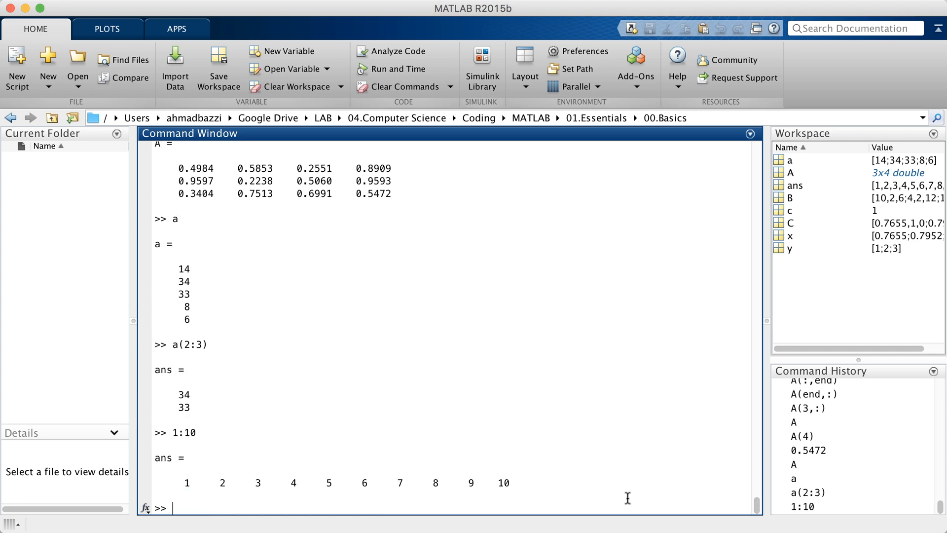
{"action": "type", "text": "1"}
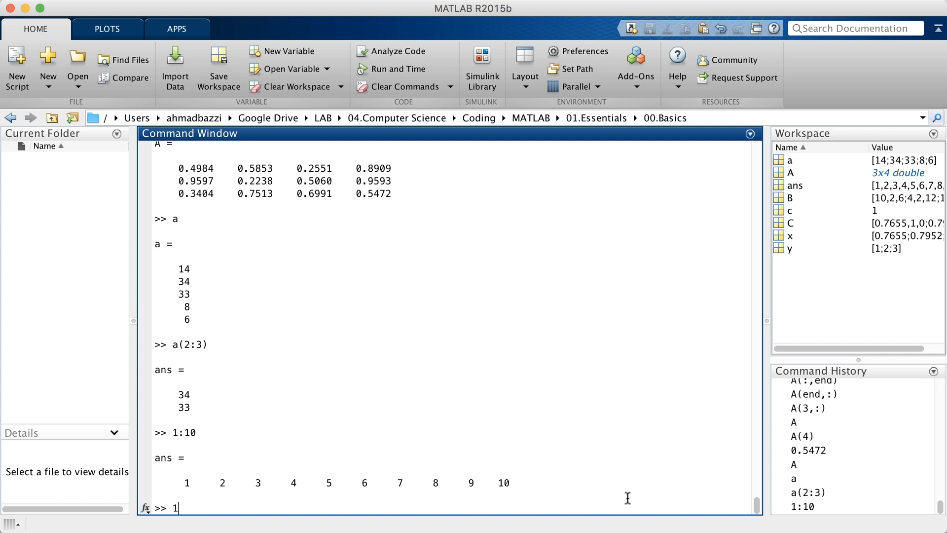
{"action": "type", "text": ":"}
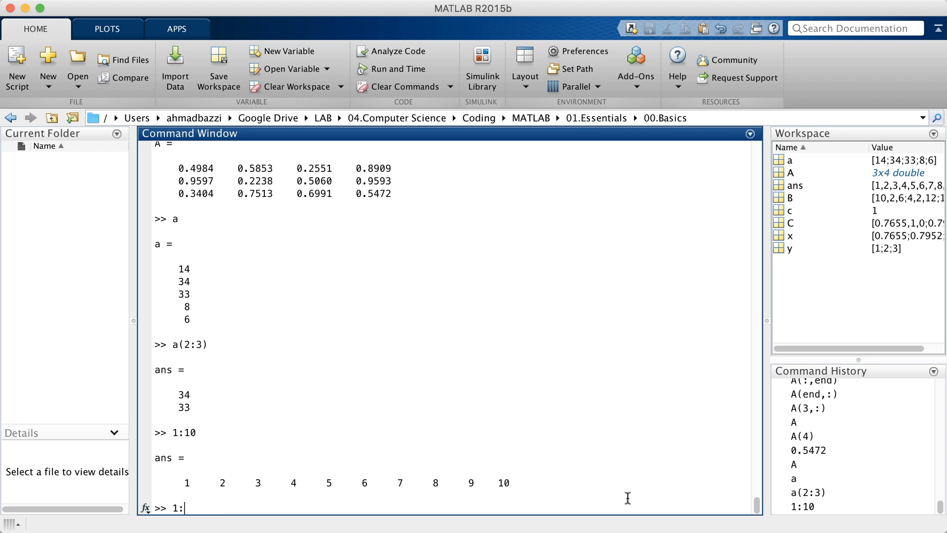
{"action": "type", "text": "2:10"}
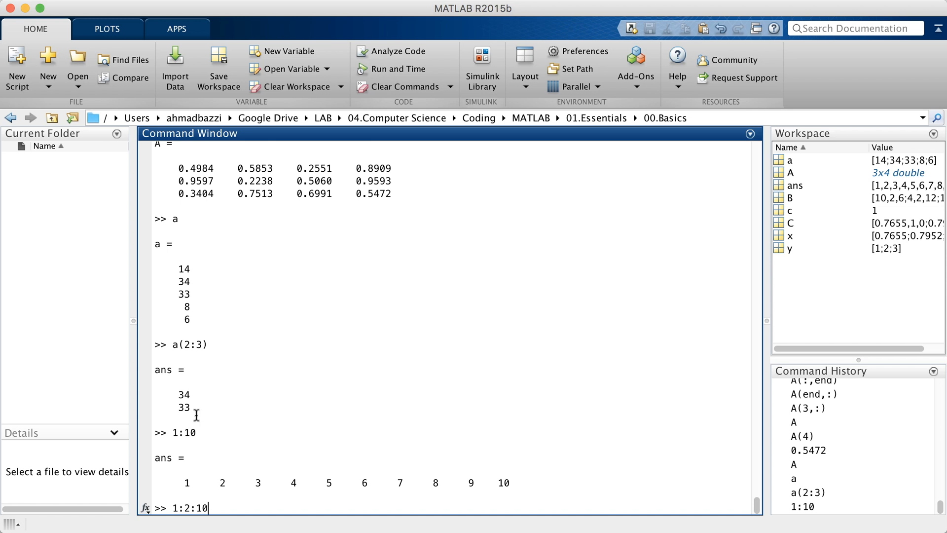
{"action": "mouse_move", "coordinate": [215, 503]}
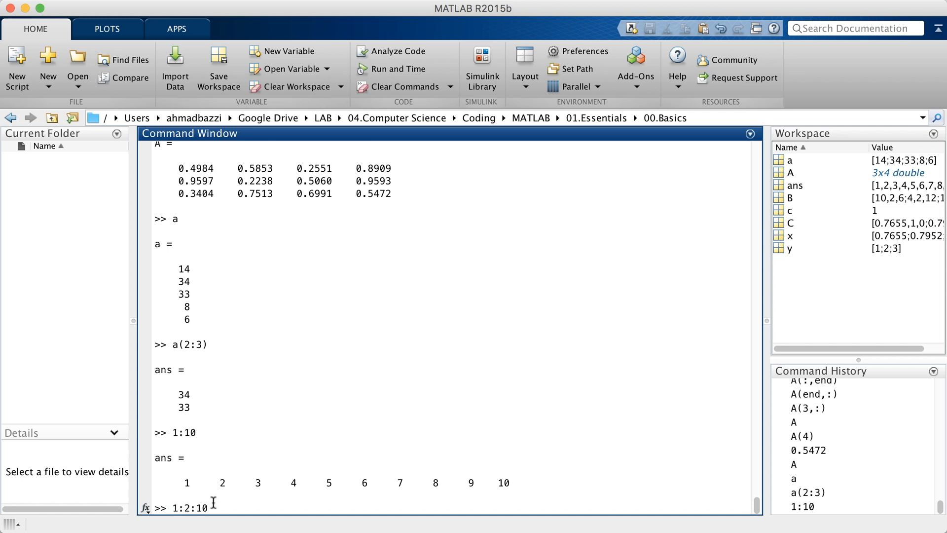
{"action": "key", "text": "enter"}
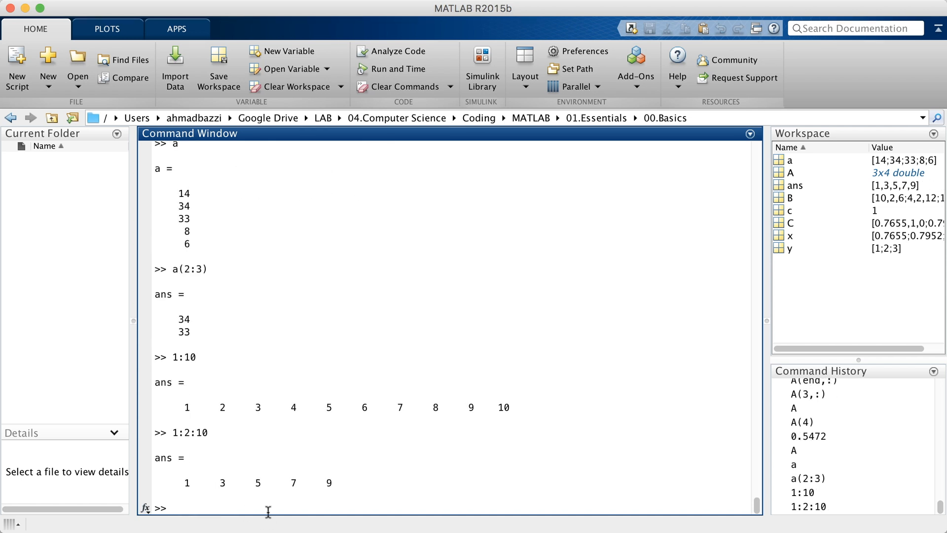
{"action": "mouse_move", "coordinate": [342, 402]}
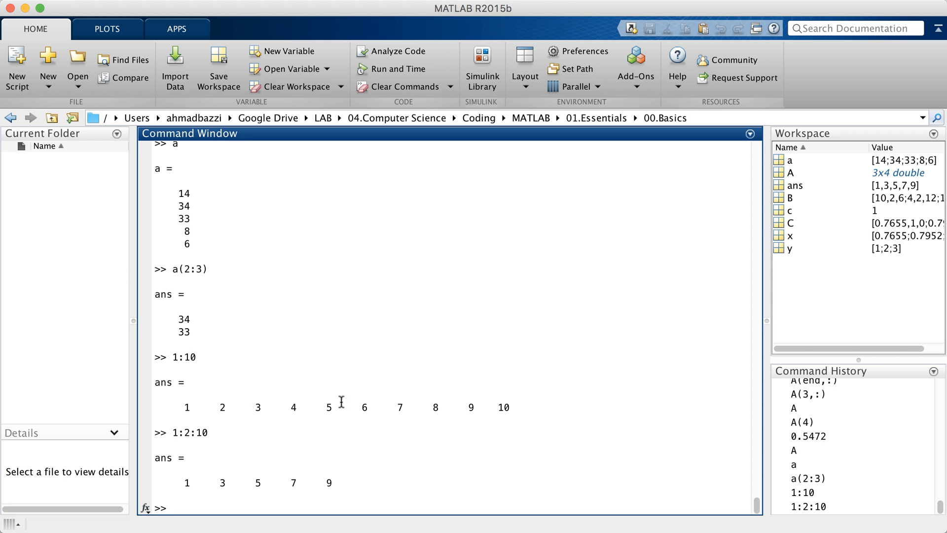
{"action": "type", "text": "a("}
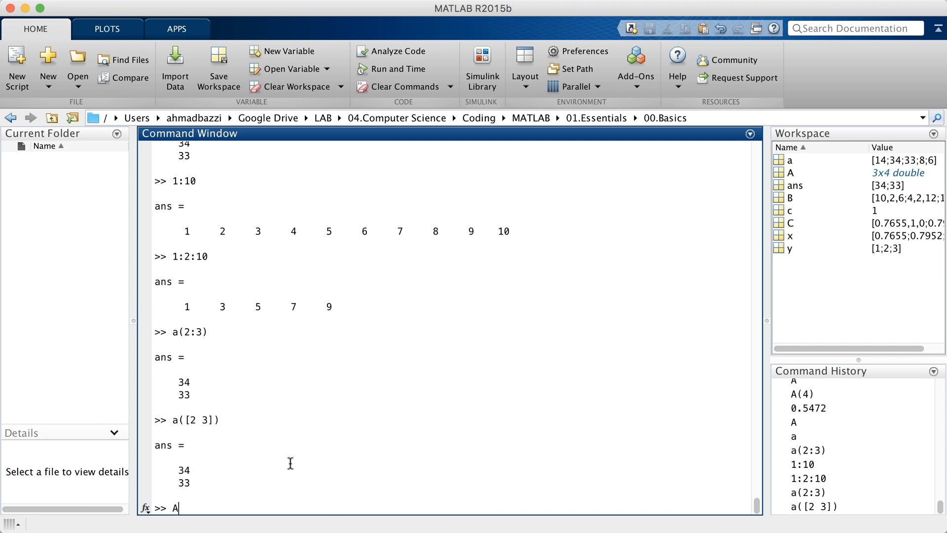
Display A and extract its 2-by-2 submatrix with A([1 2],[2 3]) and A(1:2,2:3)
{"action": "key", "text": "enter"}
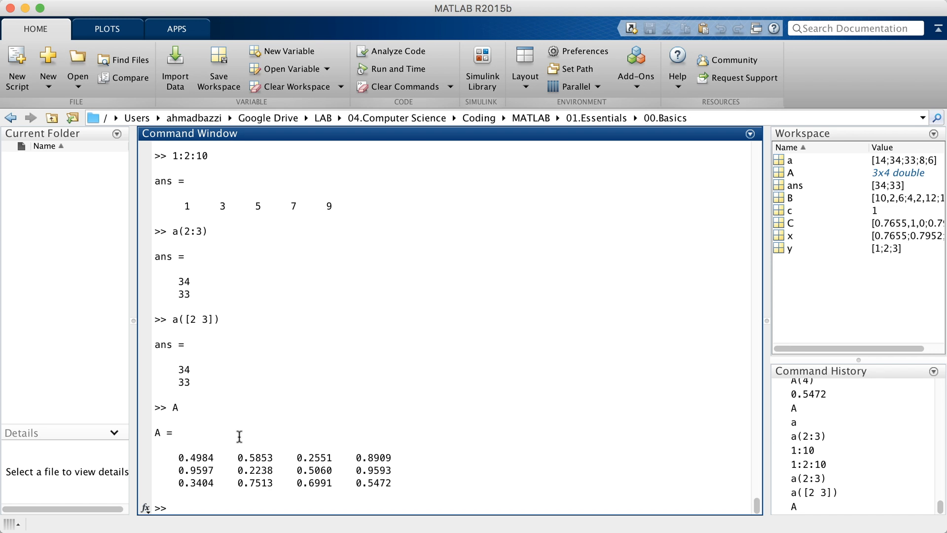
{"action": "type", "text": "A"}
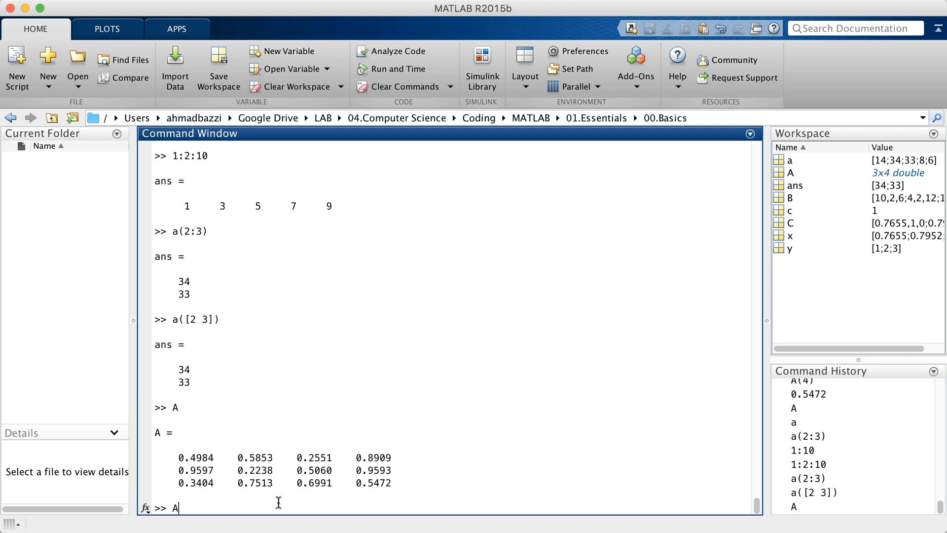
{"action": "type", "text": "("}
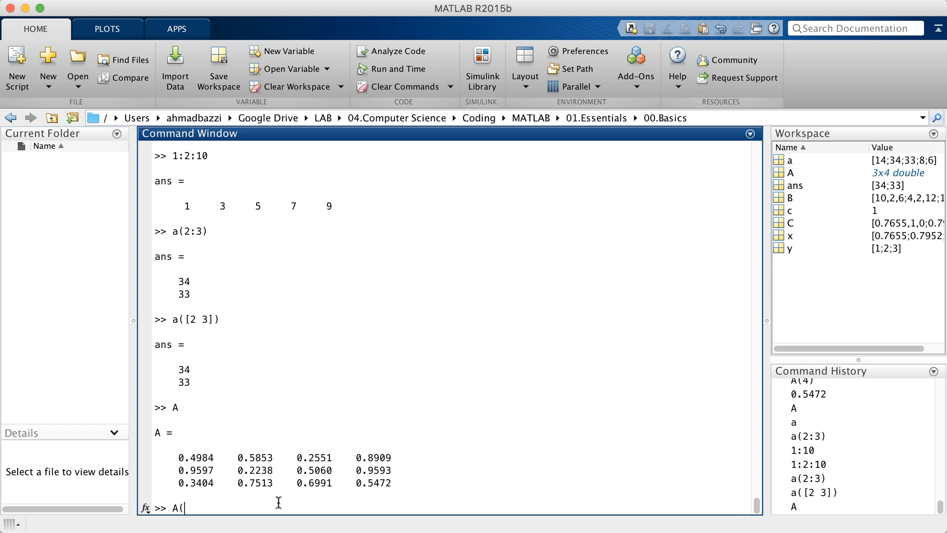
{"action": "type", "text": "1 2]"}
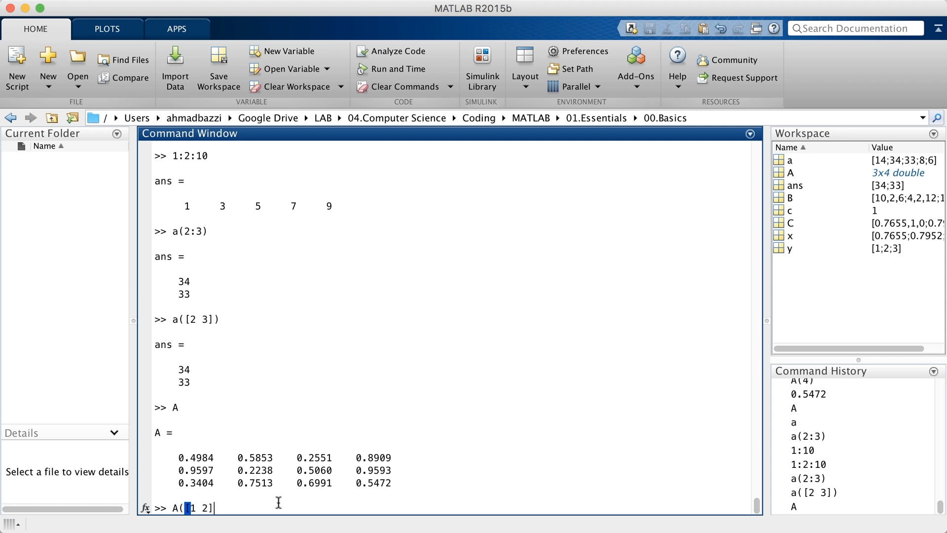
{"action": "type", "text": ","}
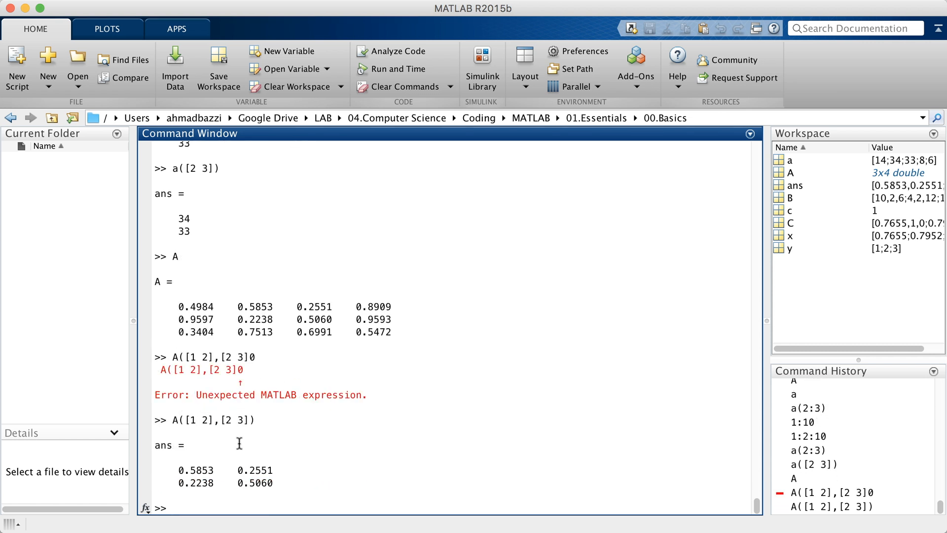
{"action": "type", "text": "A(1"}
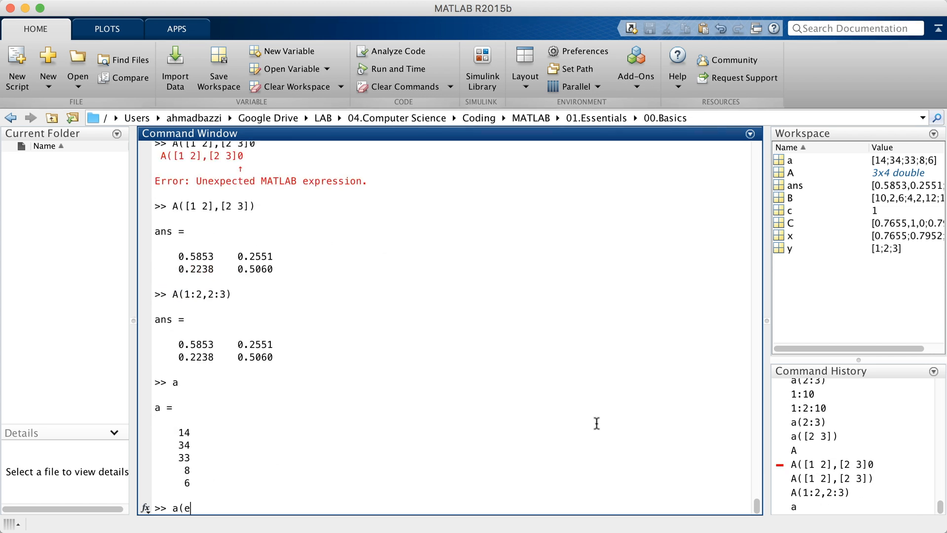
Return a(end) as 6 and a(1) as 14, then clear a
{"action": "type", "text": "nd)"}
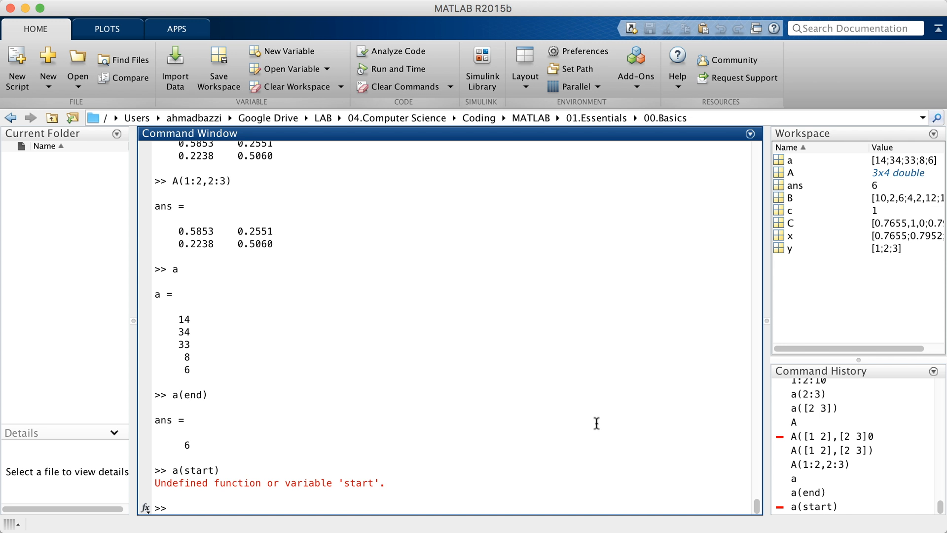
{"action": "type", "text": "a(1)"}
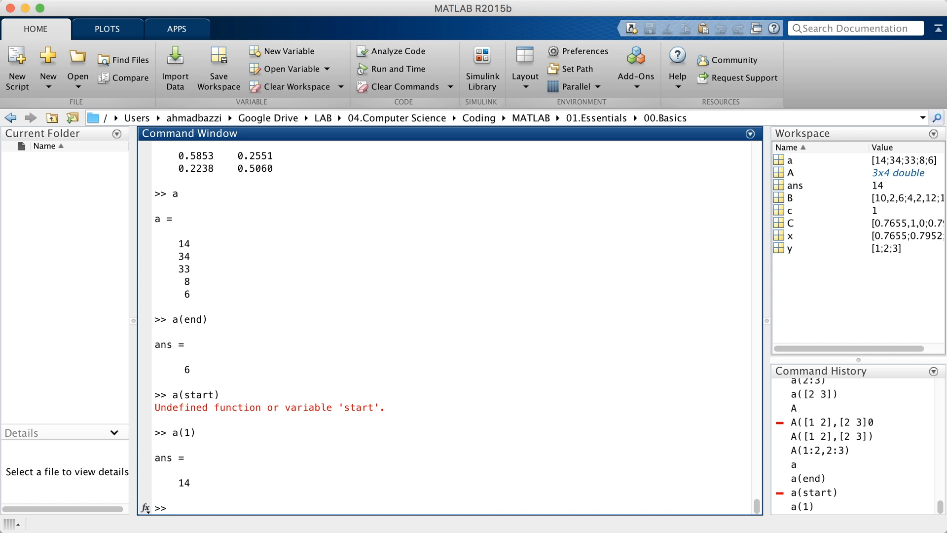
{"action": "type", "text": "a"}
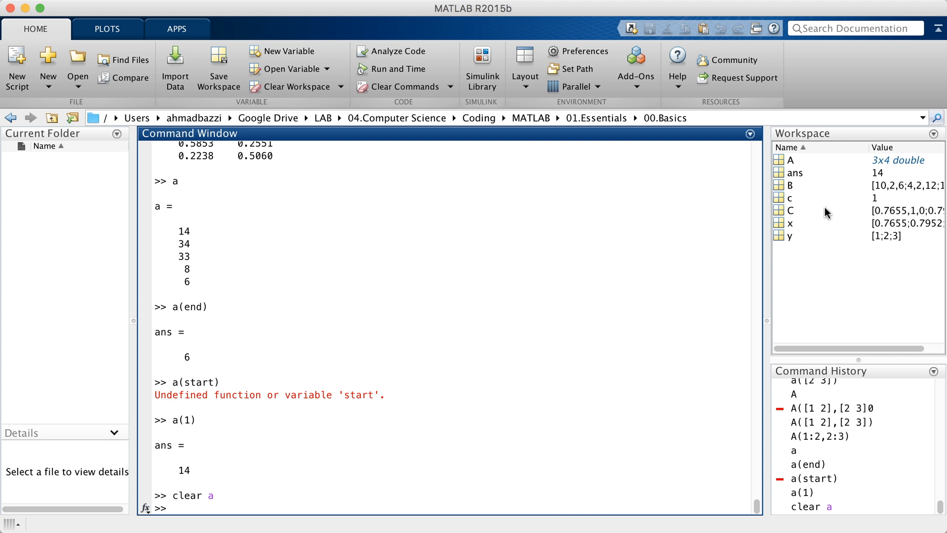
Query the cleared a, then recreate it as 0 10 20 with a(2:3) = [10 20]
{"action": "type", "text": "a"}
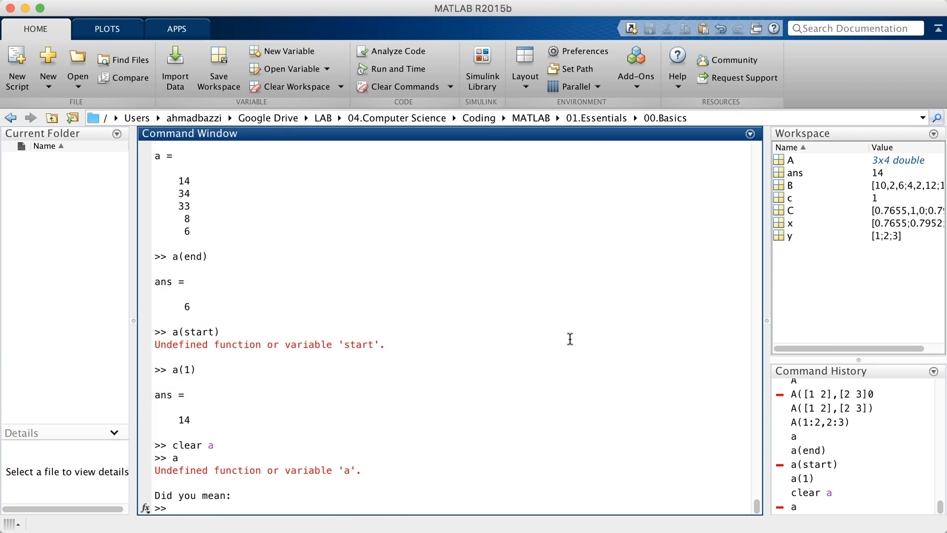
{"action": "type", "text": "a("}
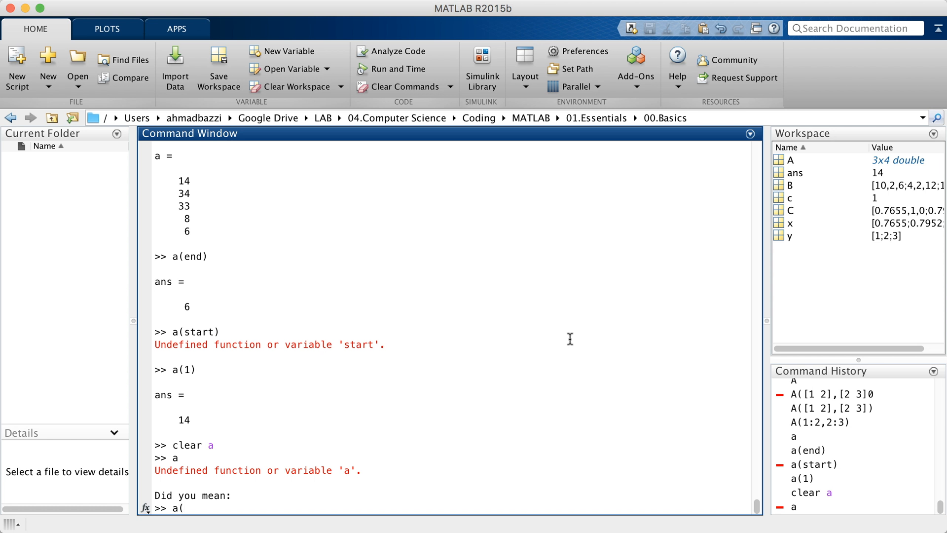
{"action": "type", "text": "2:3"}
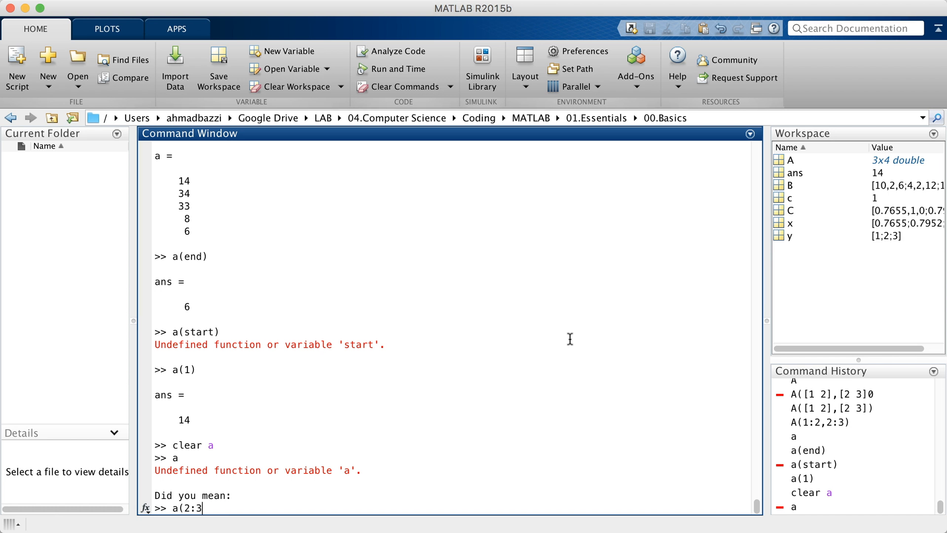
{"action": "type", "text": ") = [10 20"}
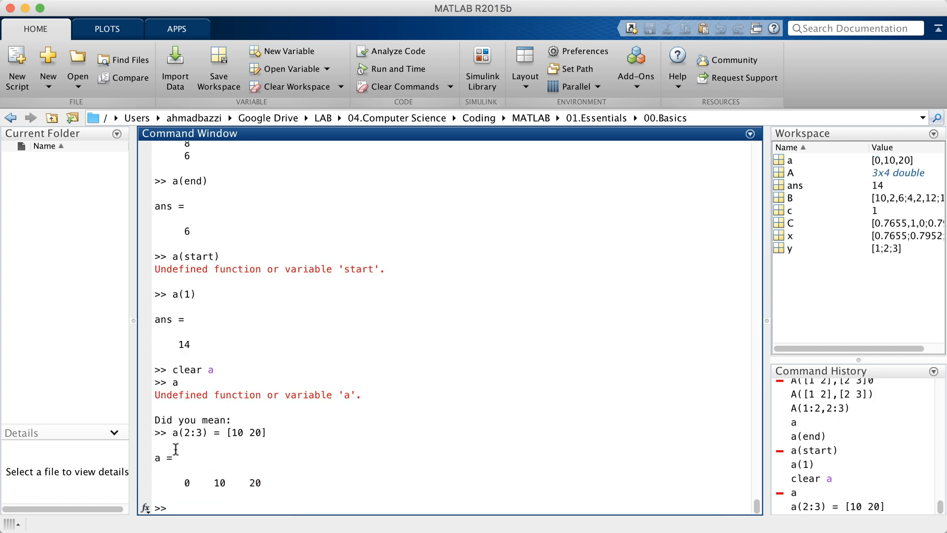
{"action": "mouse_move", "coordinate": [202, 485]}
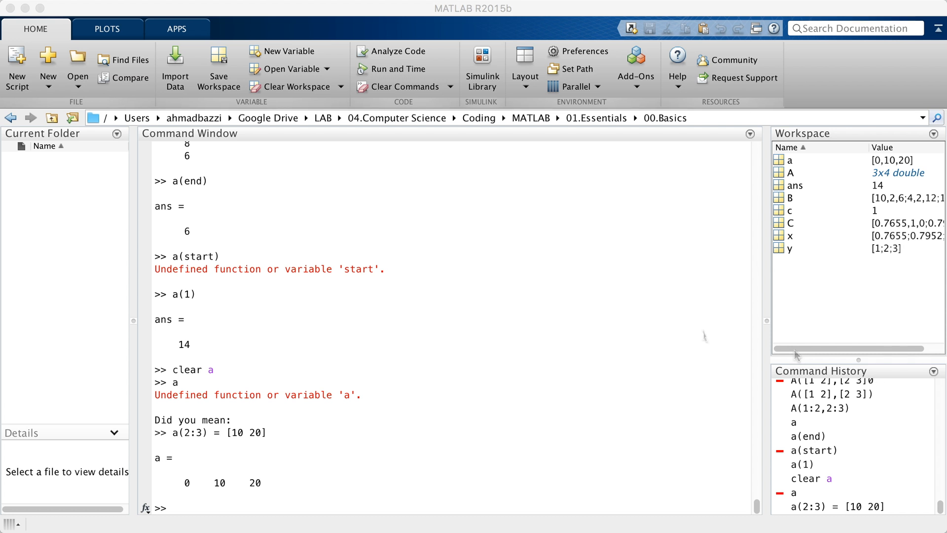
{"action": "mouse_move", "coordinate": [652, 331]}
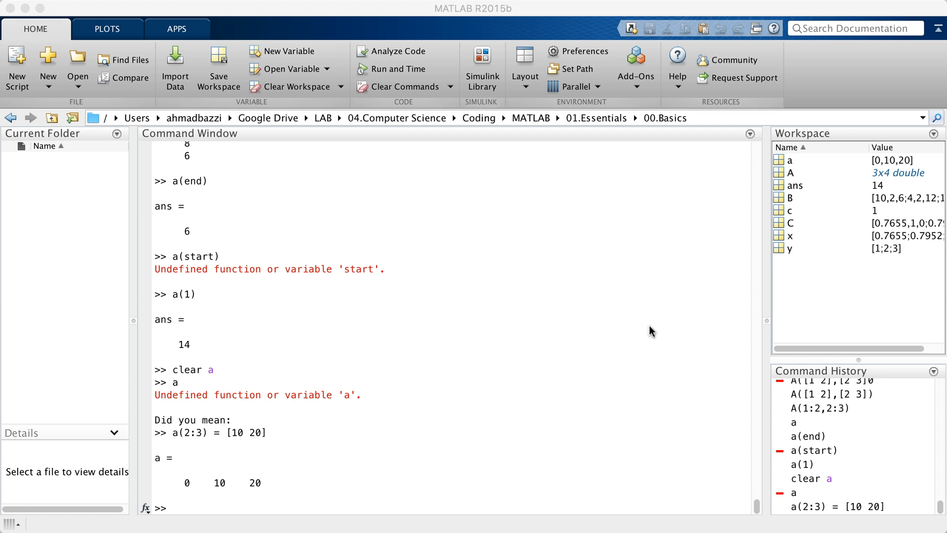
{"action": "mouse_move", "coordinate": [848, 260]}
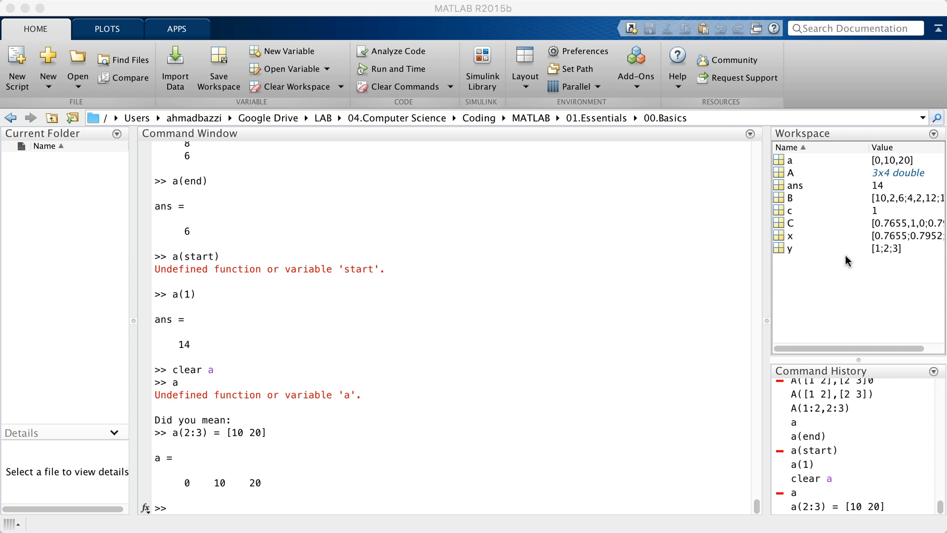
{"action": "mouse_move", "coordinate": [792, 256]}
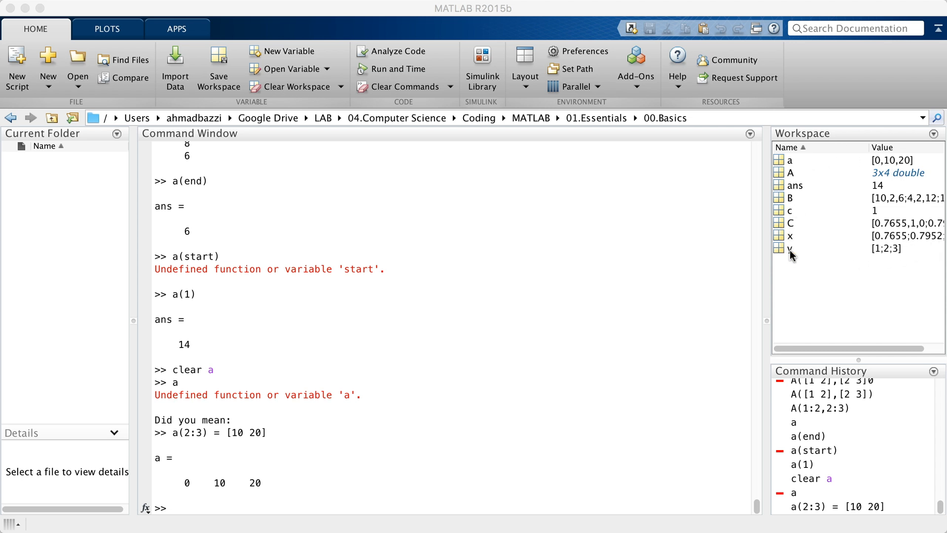
{"action": "mouse_move", "coordinate": [609, 296]}
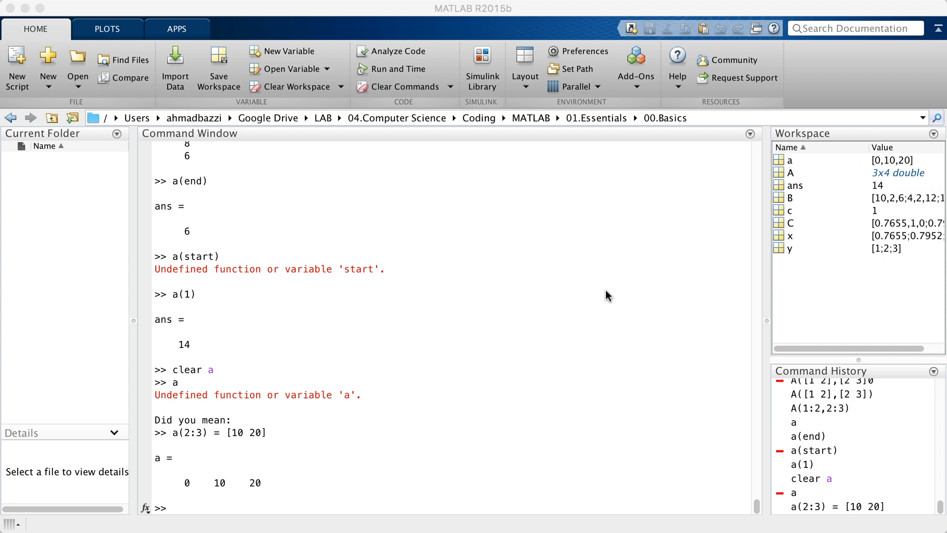